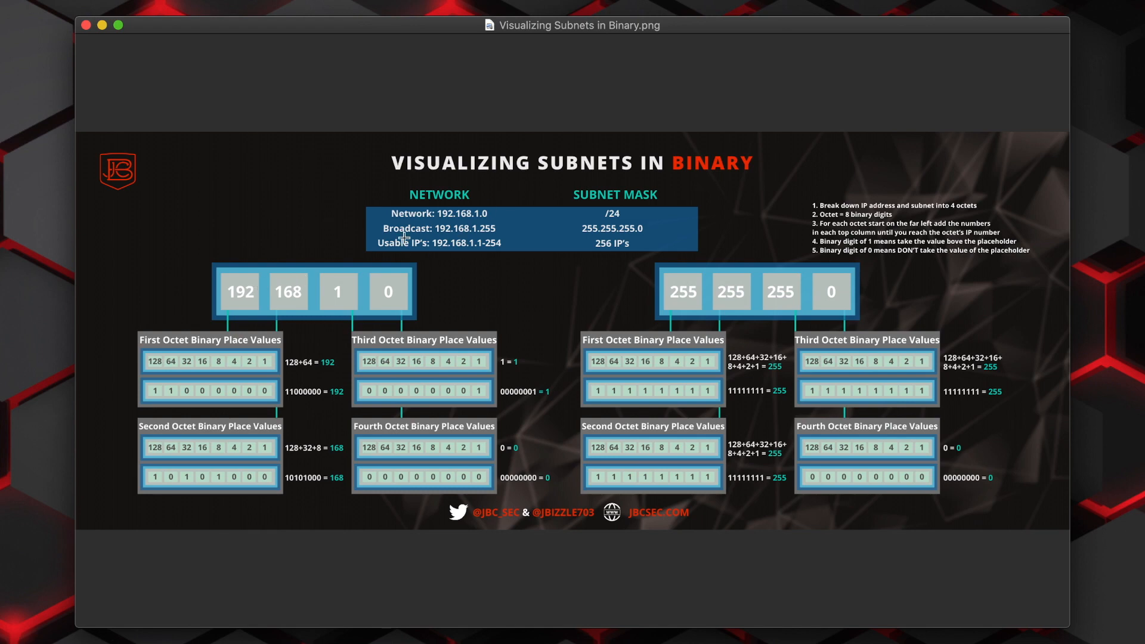
mouse_move(455, 225)
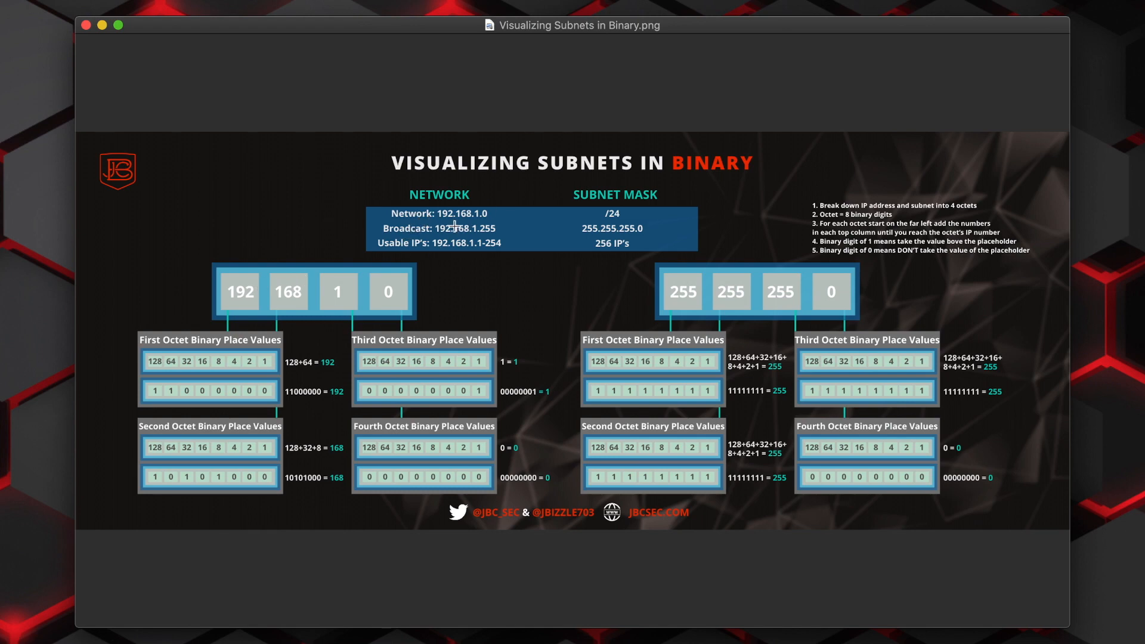
mouse_move(476, 221)
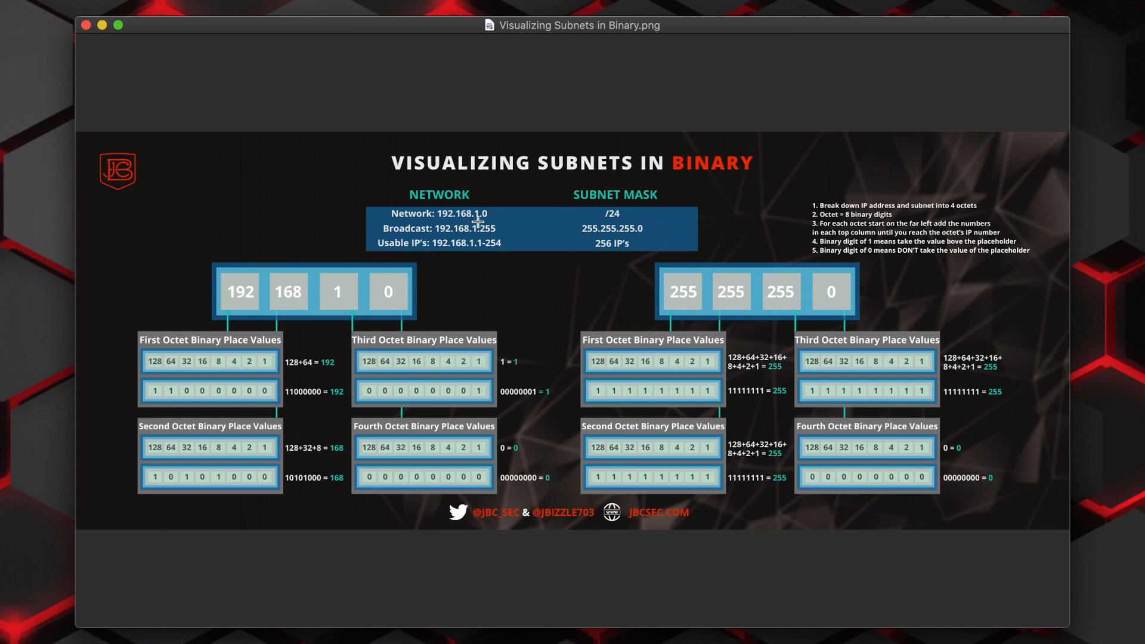
mouse_move(247, 302)
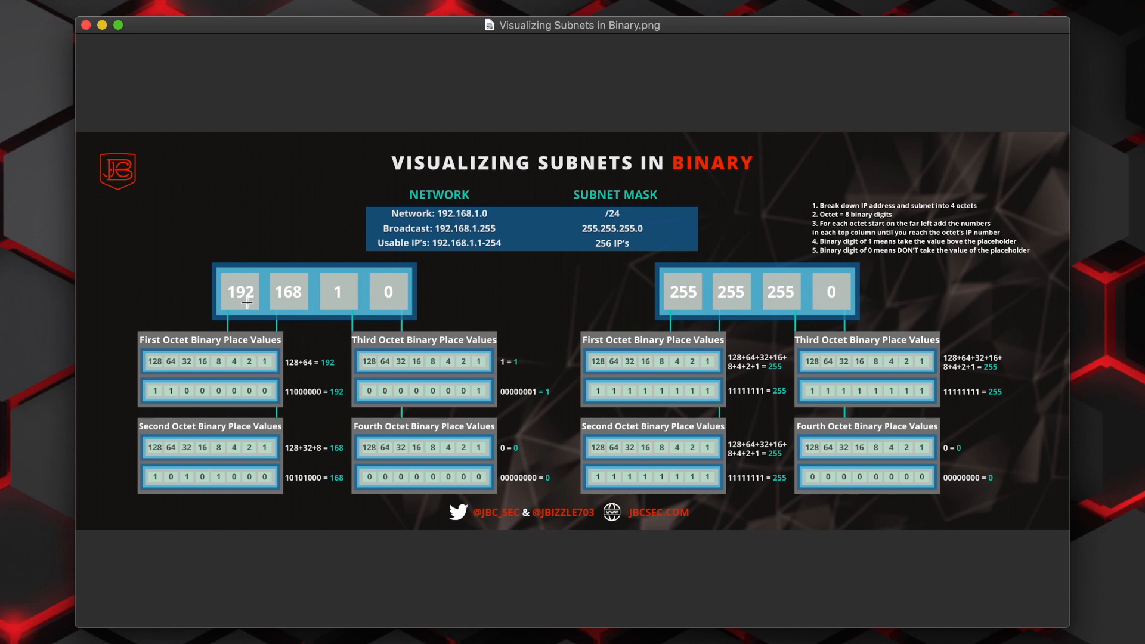
mouse_move(245, 300)
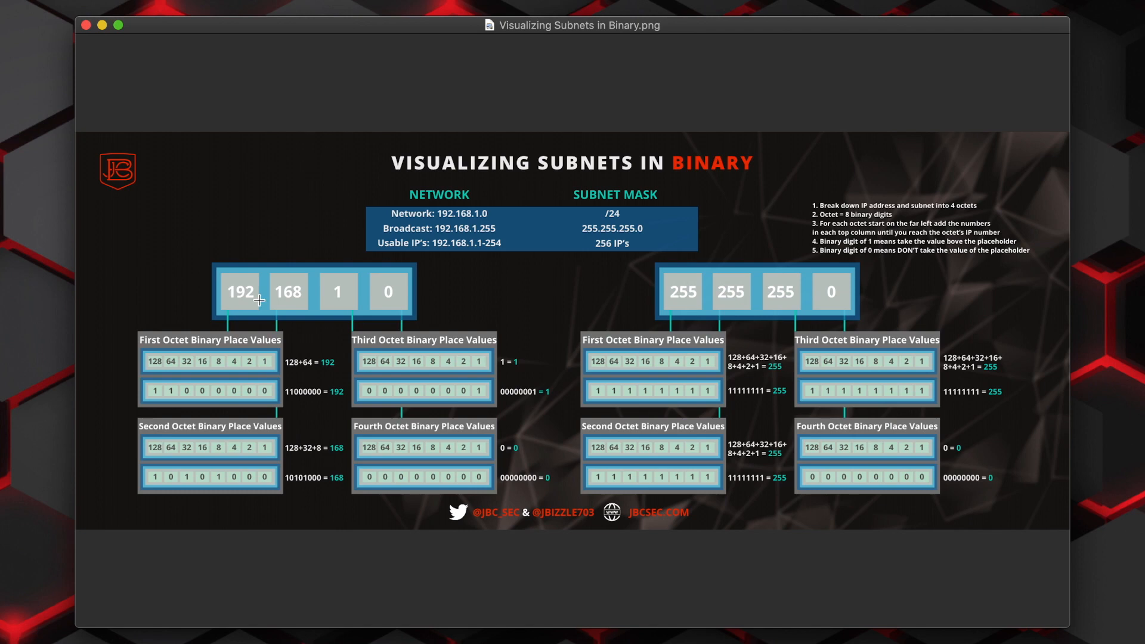
mouse_move(253, 305)
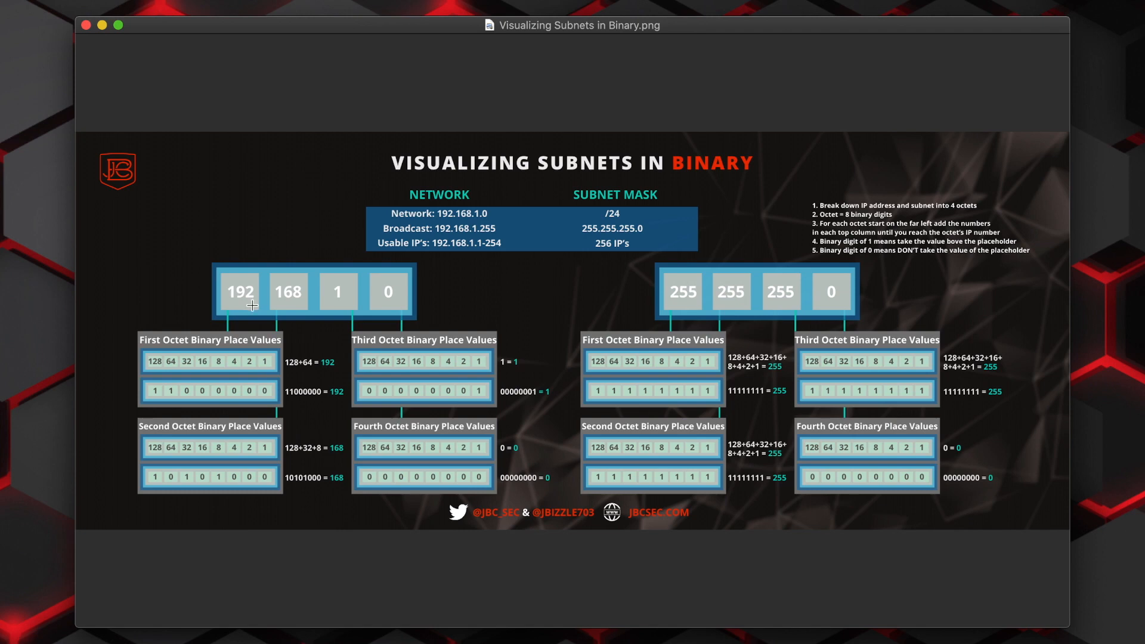
mouse_move(246, 333)
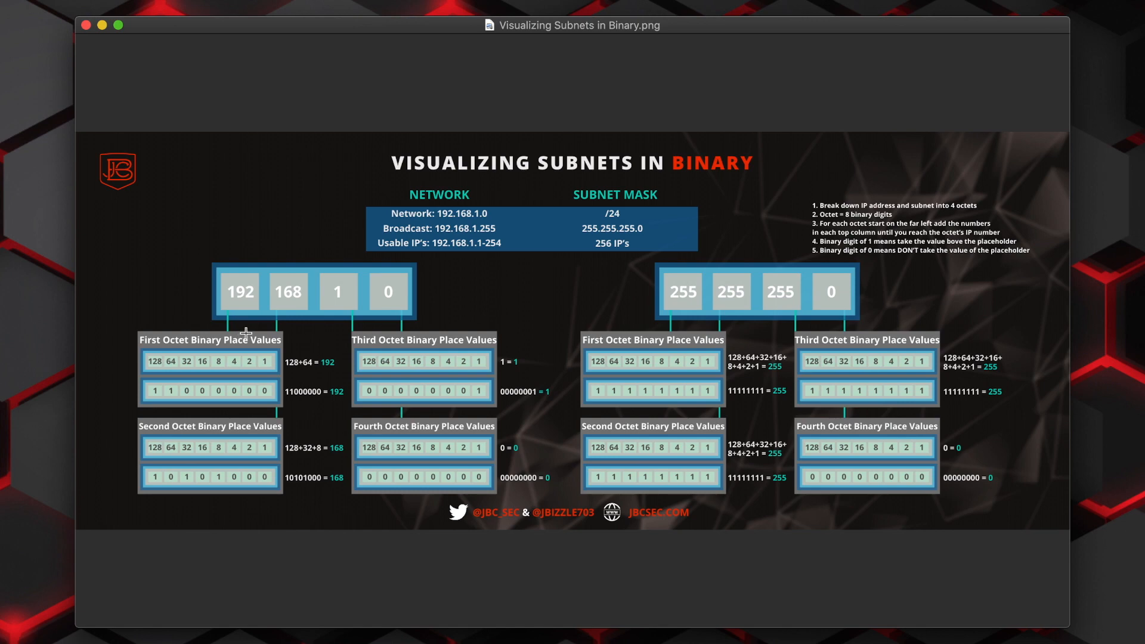
mouse_move(138, 326)
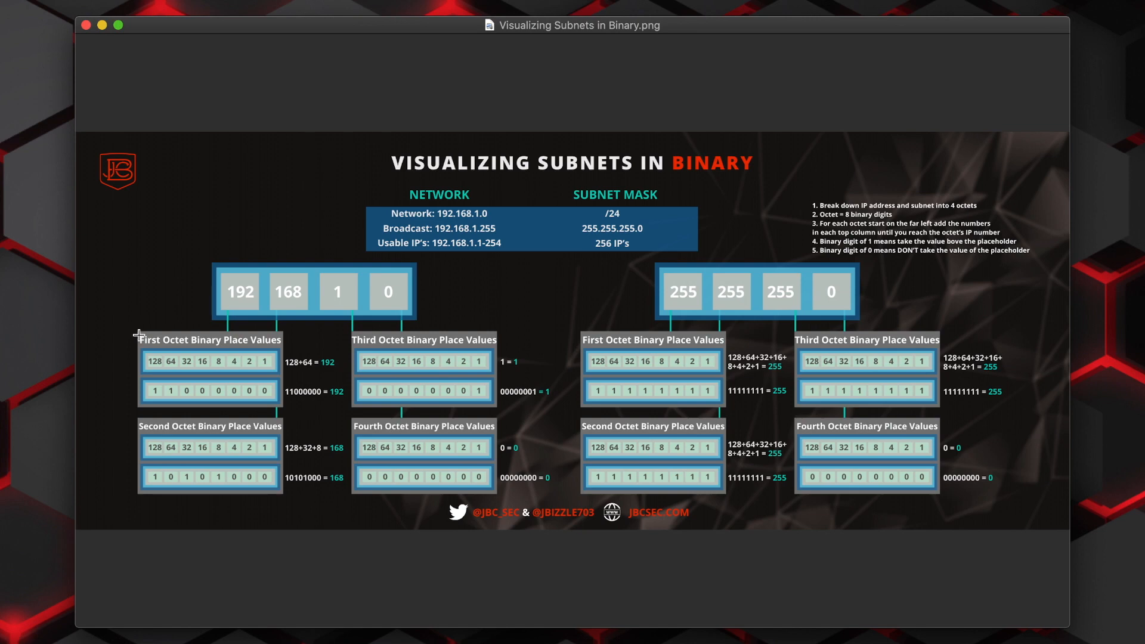
mouse_move(145, 368)
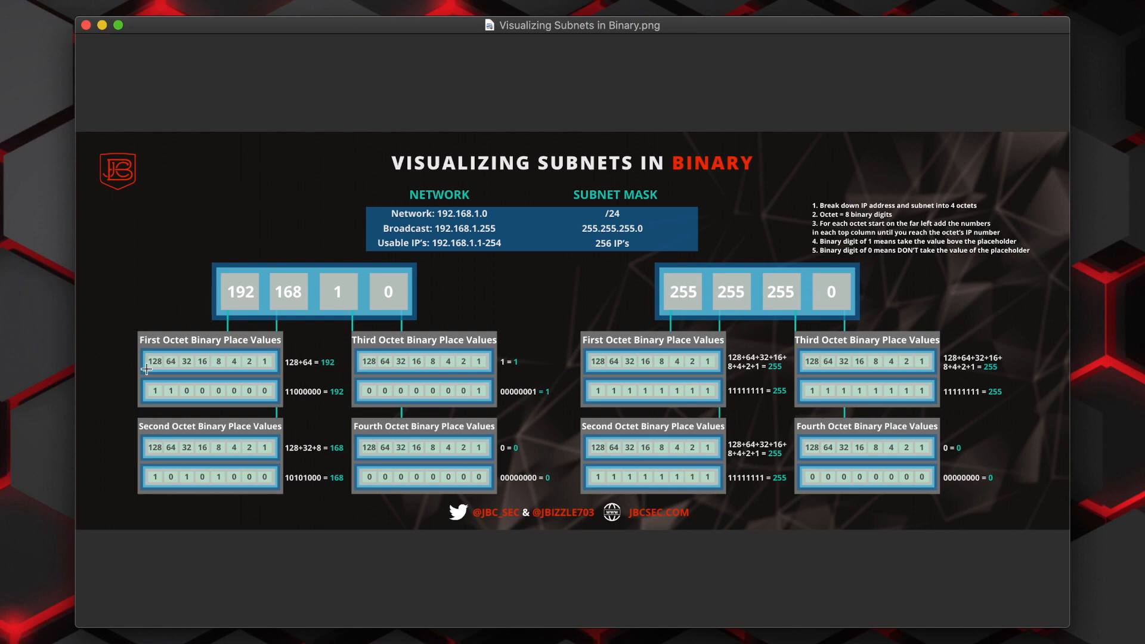
mouse_move(153, 365)
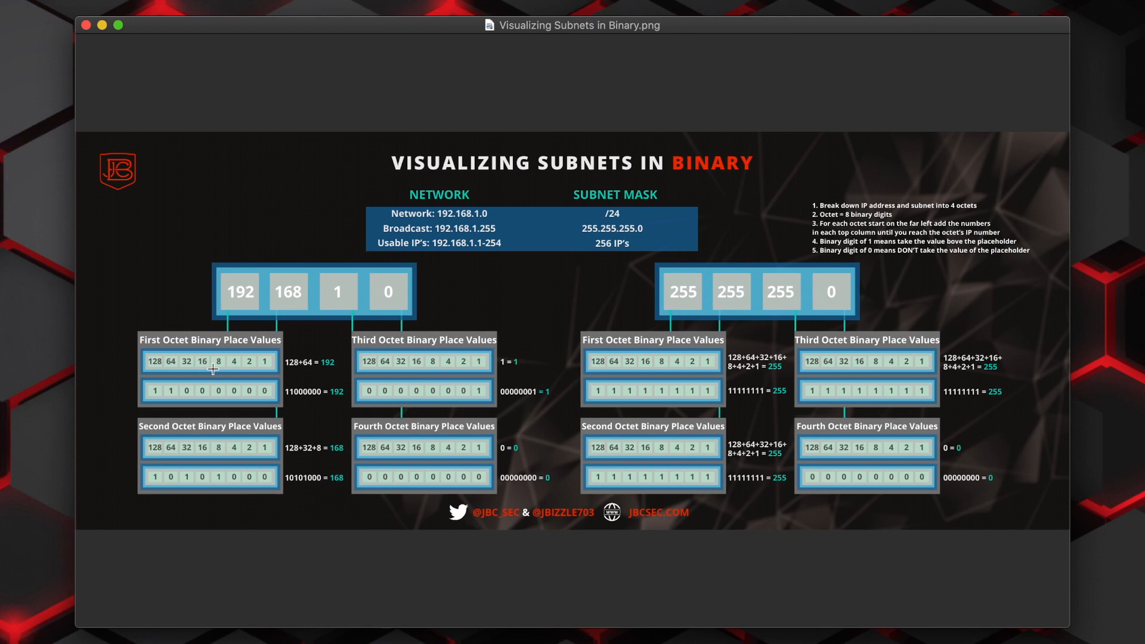
mouse_move(151, 259)
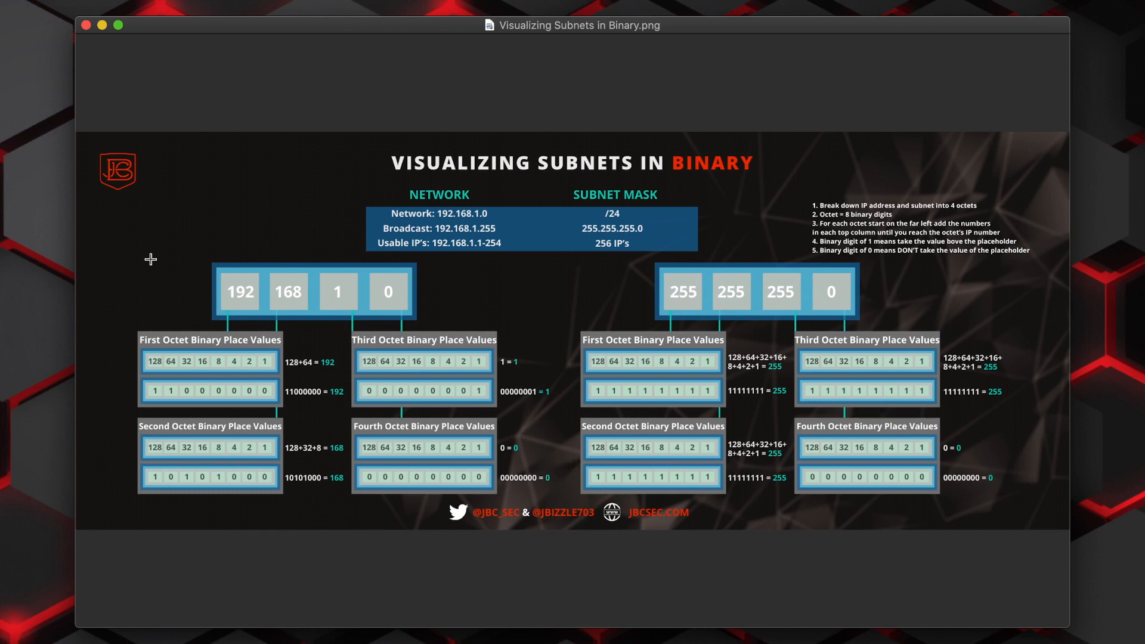
mouse_move(118, 261)
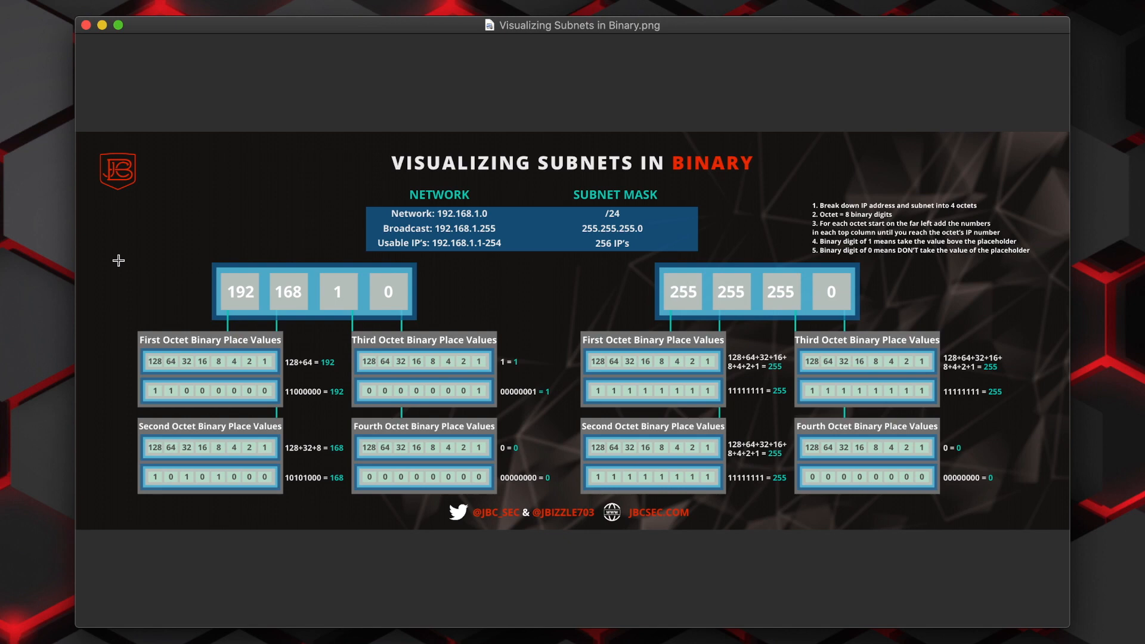
mouse_move(114, 307)
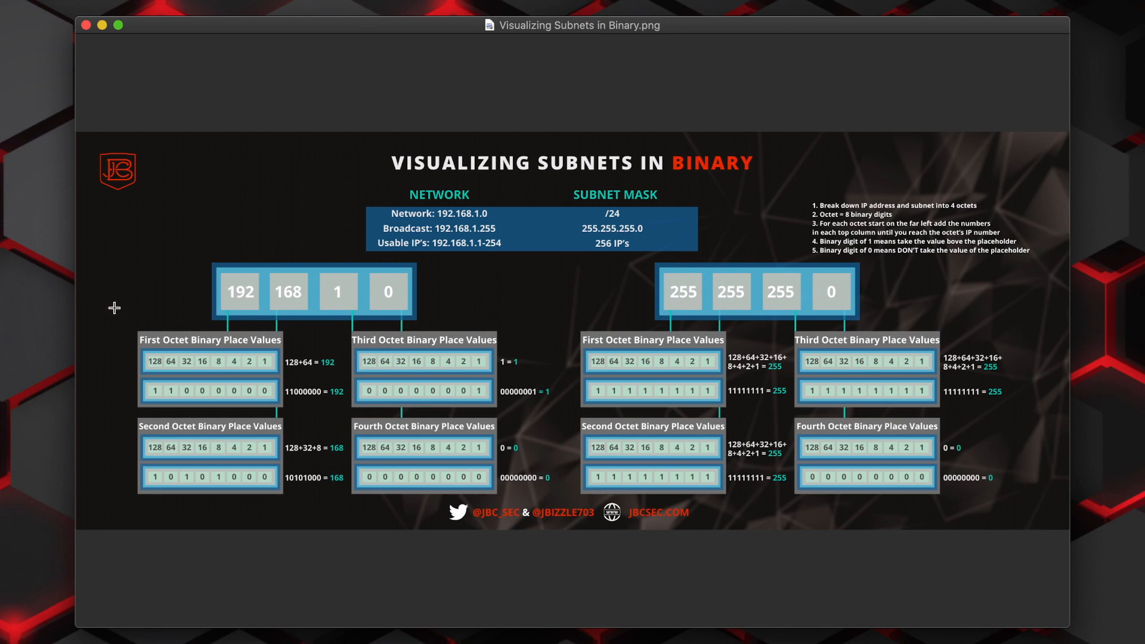
mouse_move(140, 369)
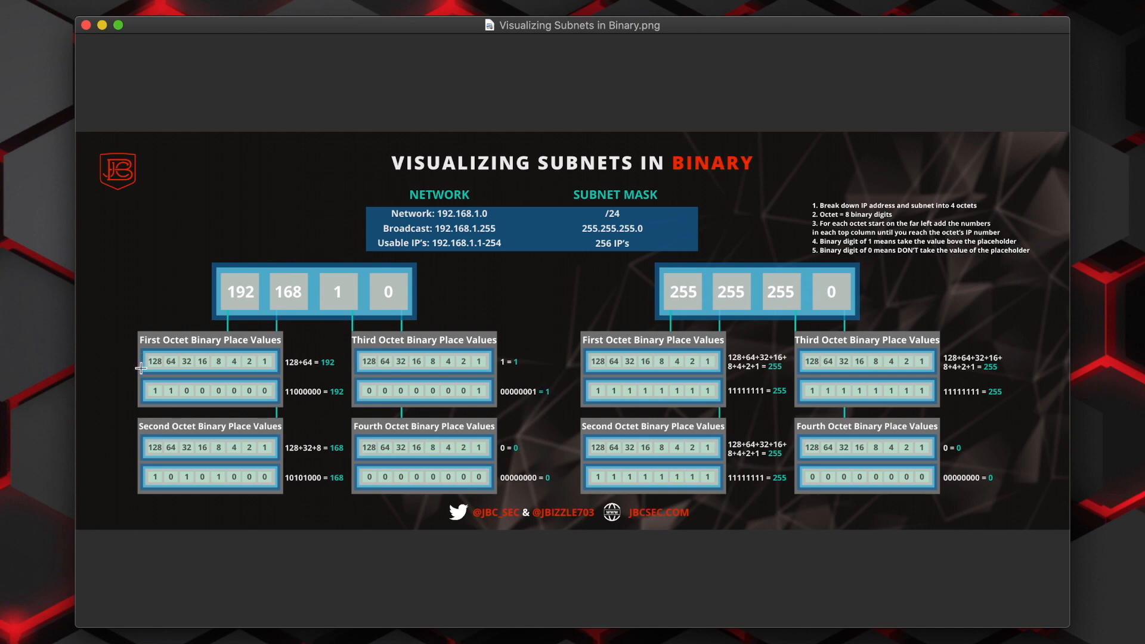
mouse_move(143, 365)
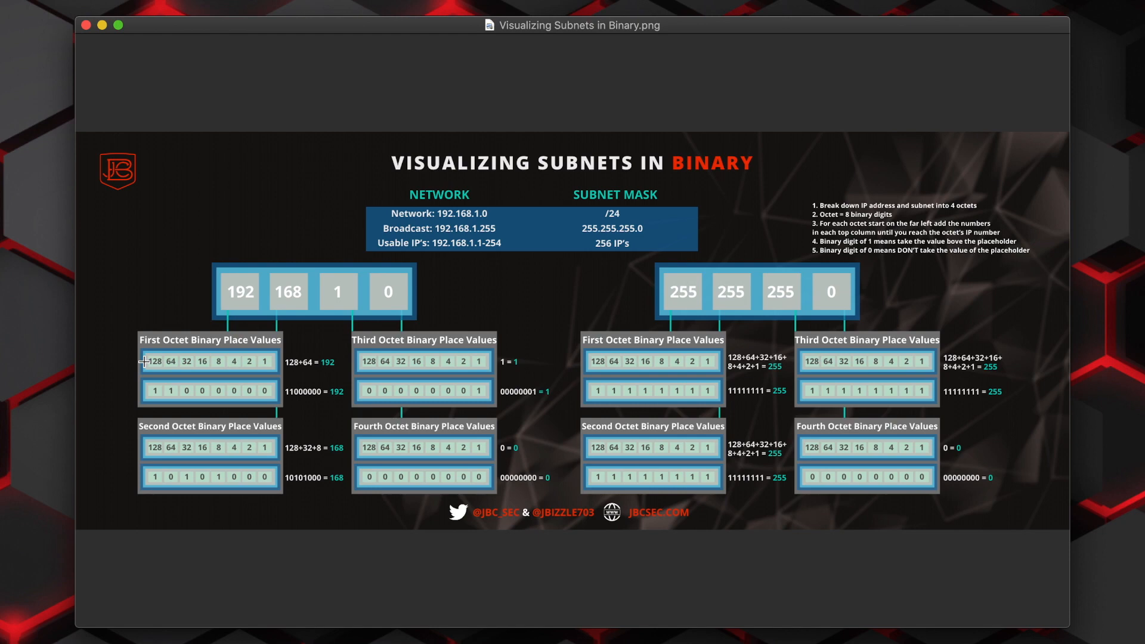
mouse_move(247, 285)
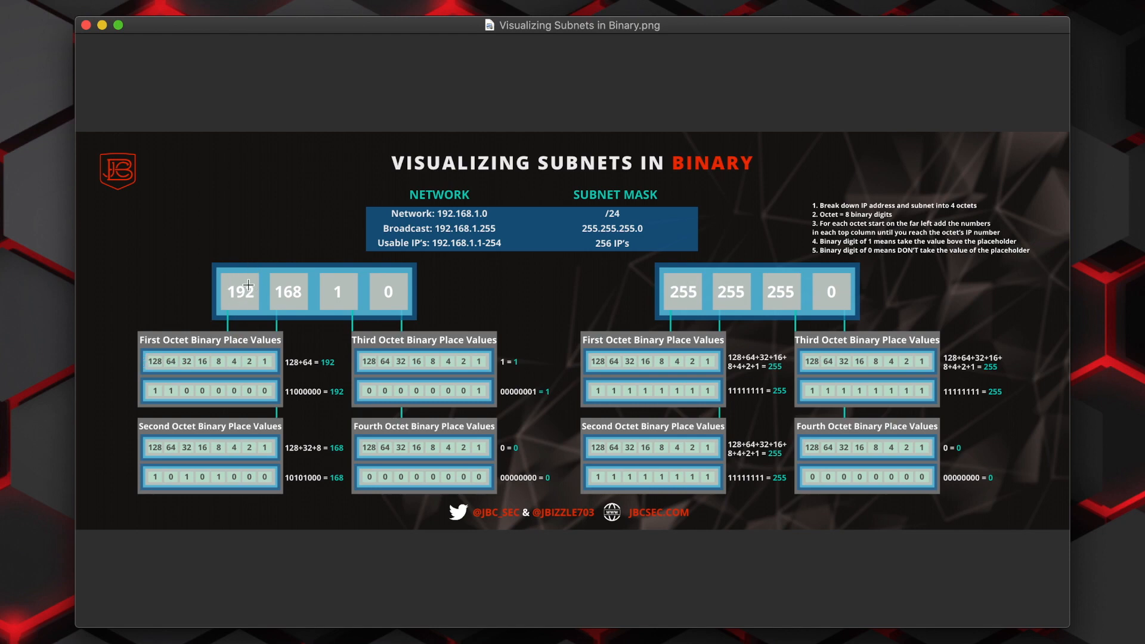
mouse_move(136, 318)
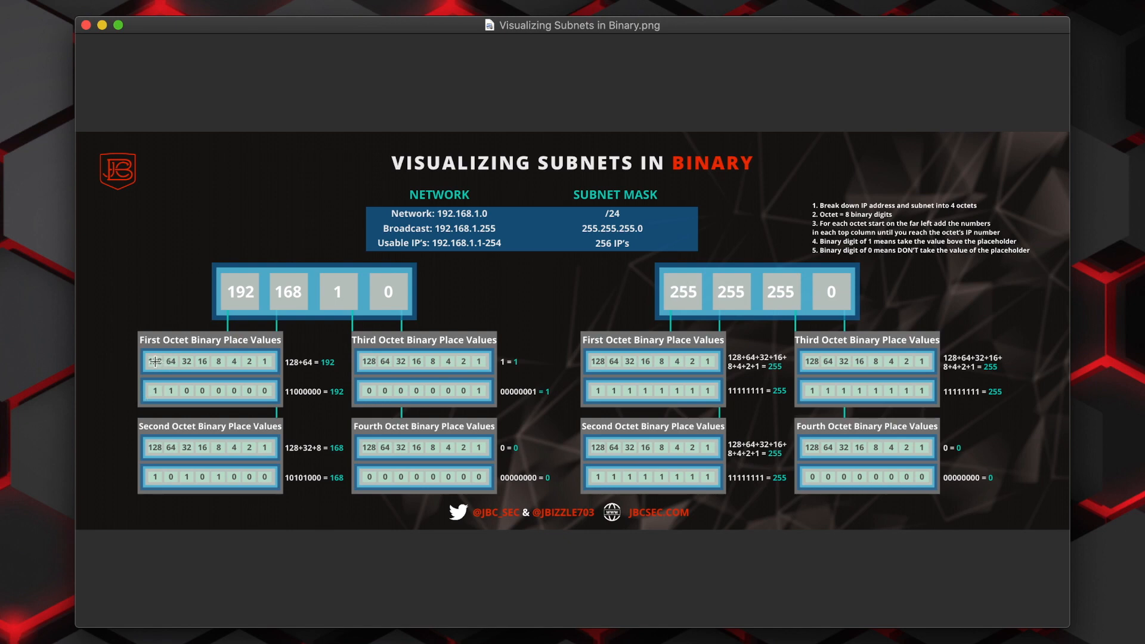
mouse_move(220, 368)
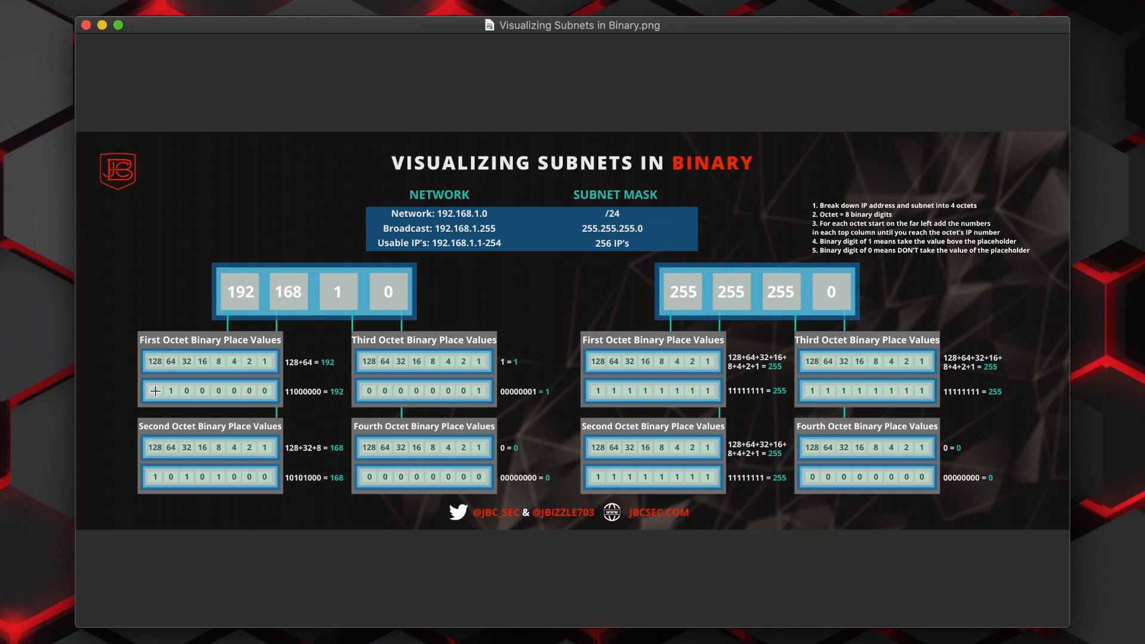
mouse_move(244, 292)
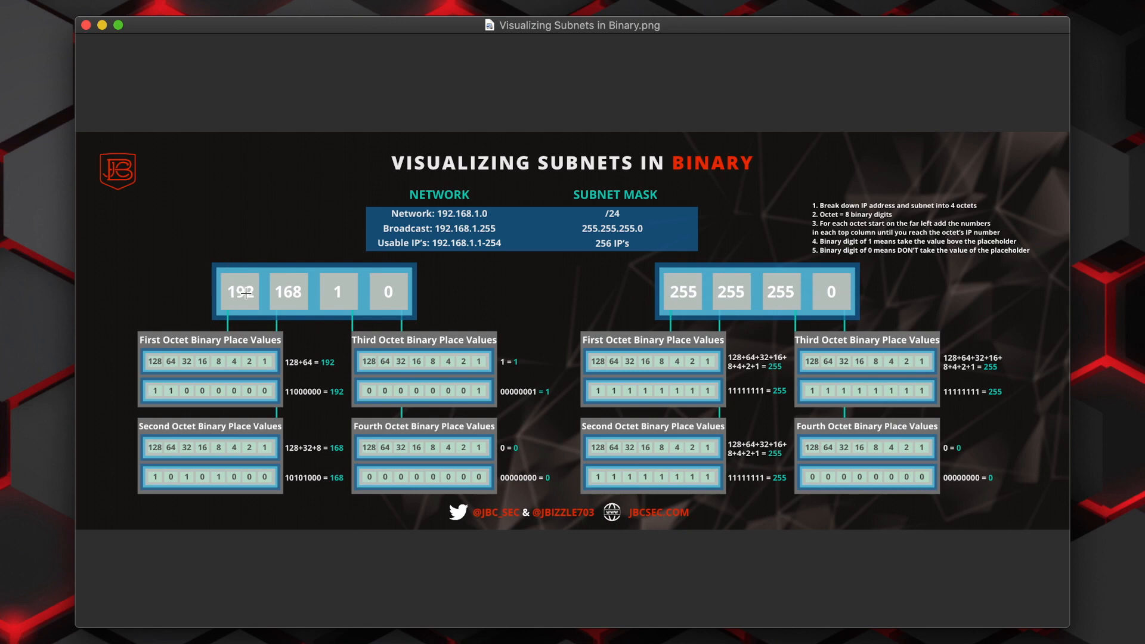
mouse_move(241, 293)
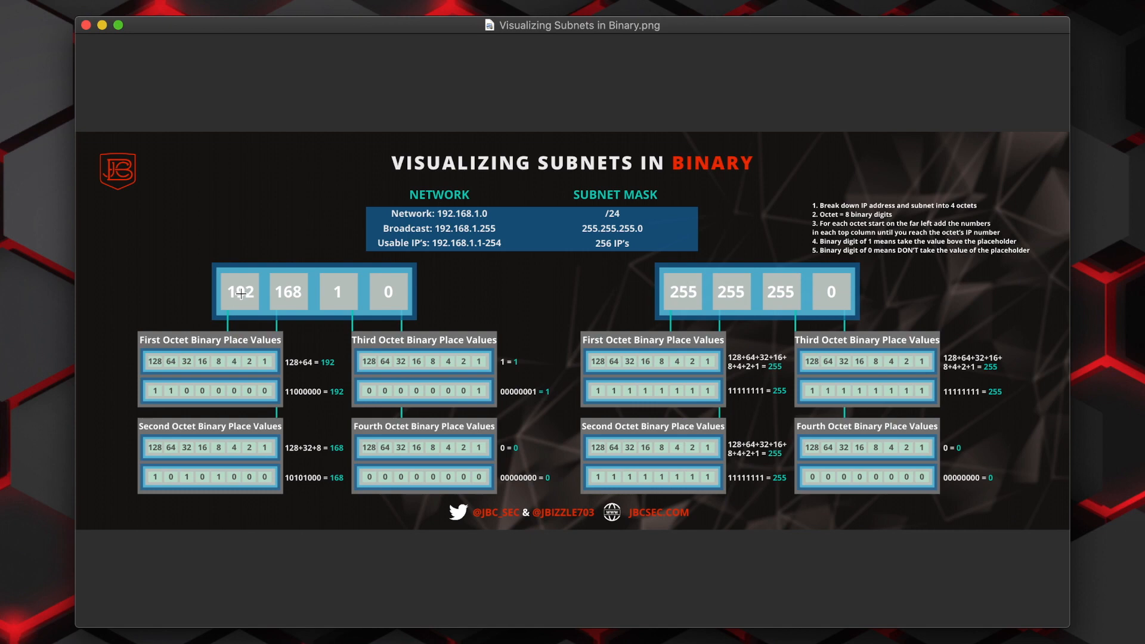
mouse_move(172, 383)
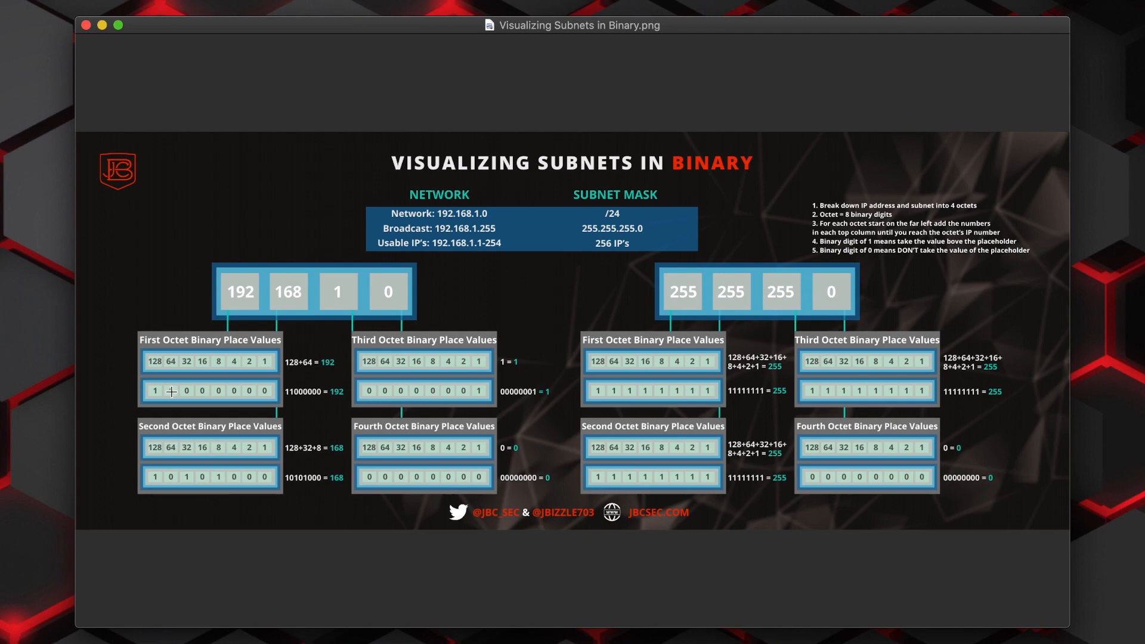
mouse_move(196, 392)
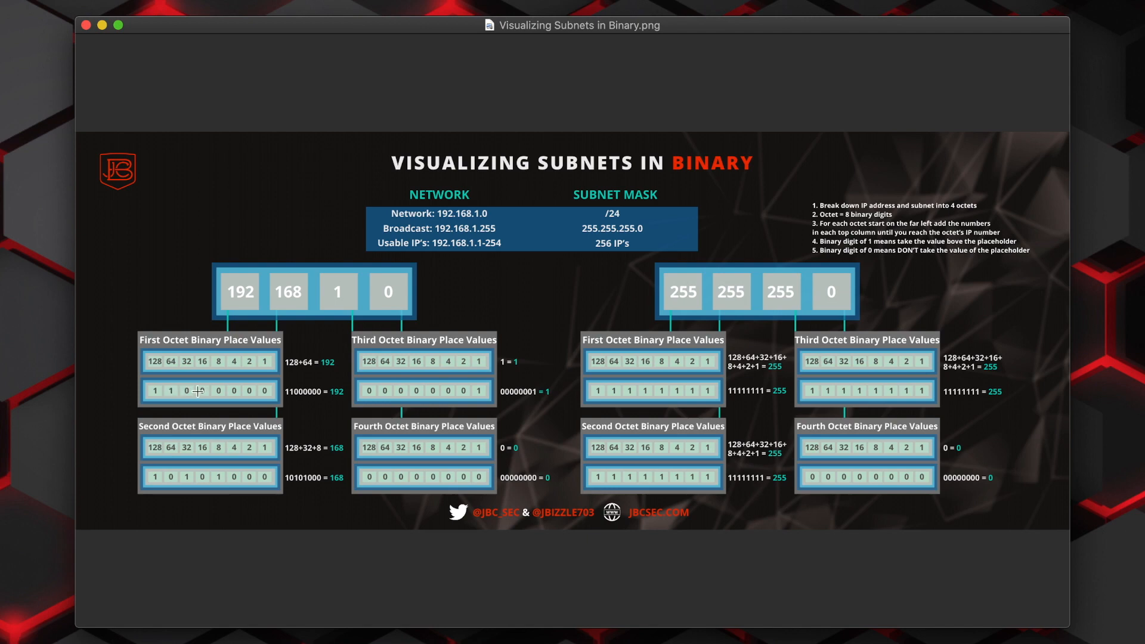
mouse_move(302, 291)
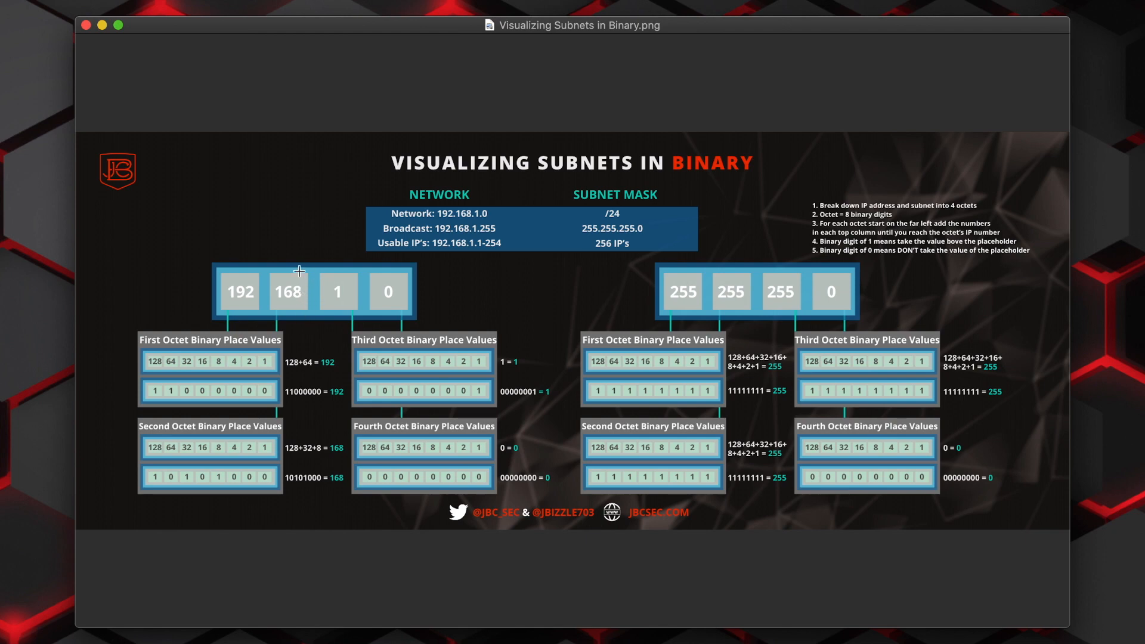
mouse_move(80, 591)
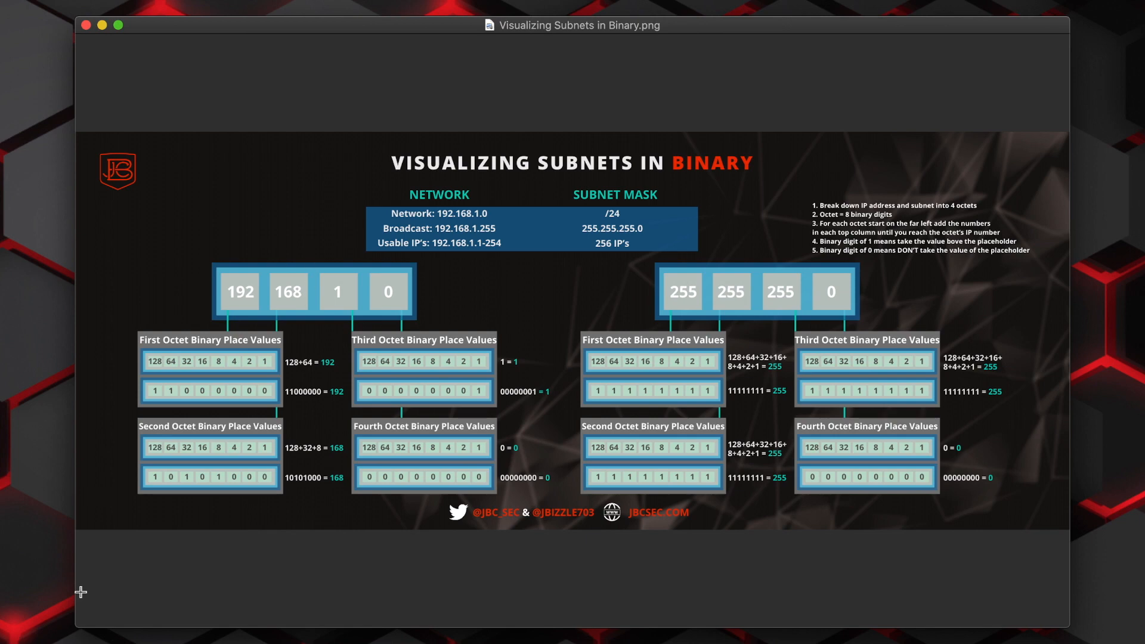
mouse_move(151, 458)
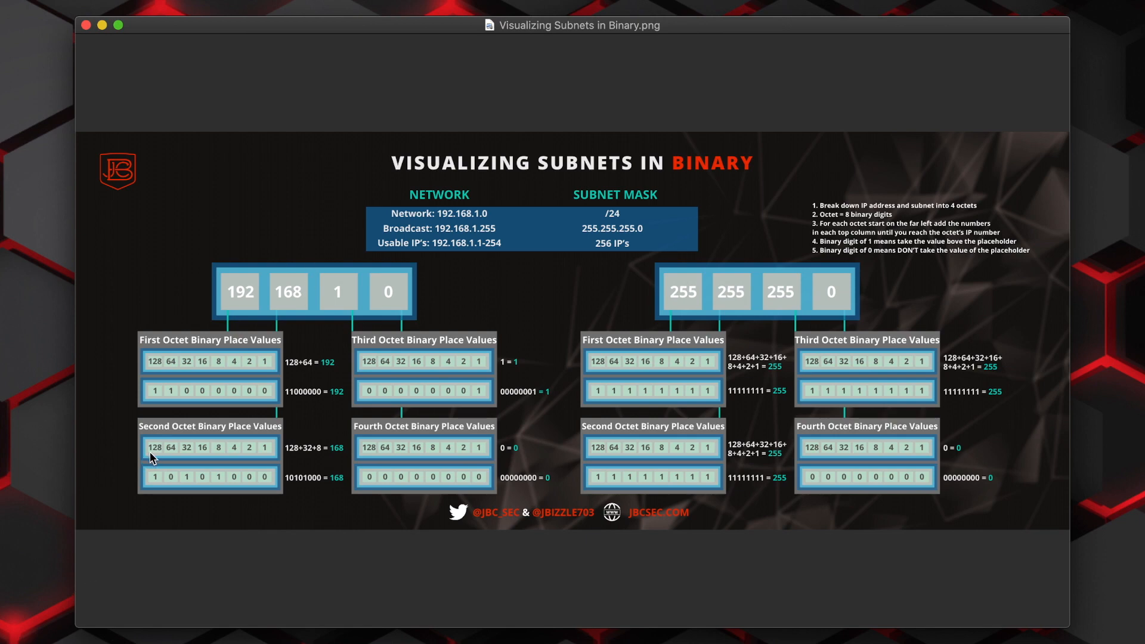
mouse_move(160, 481)
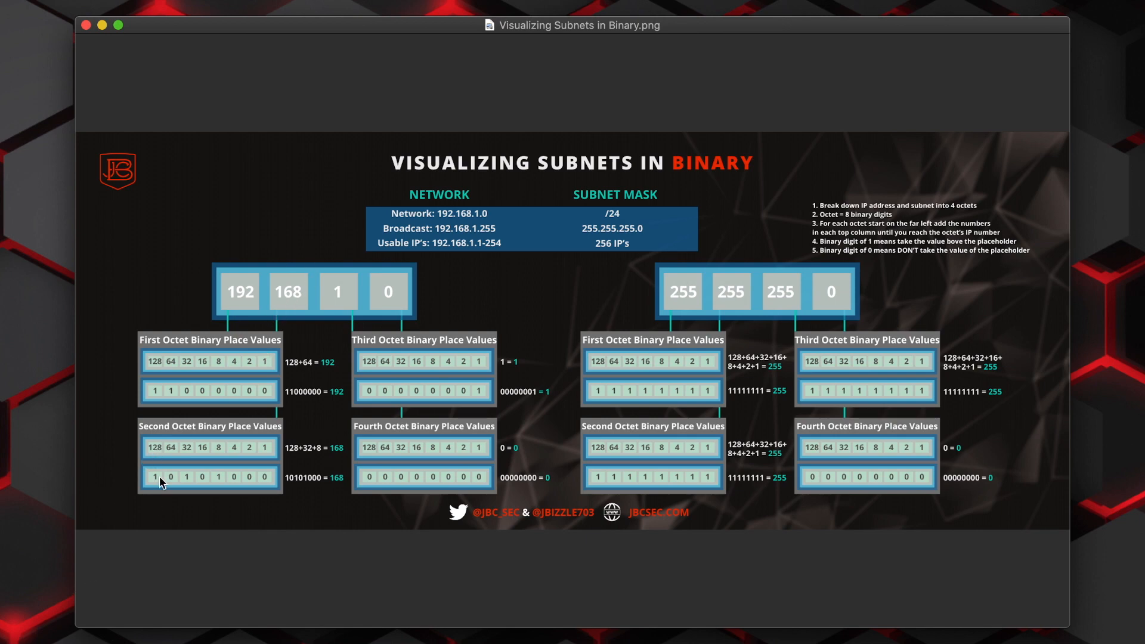
mouse_move(155, 489)
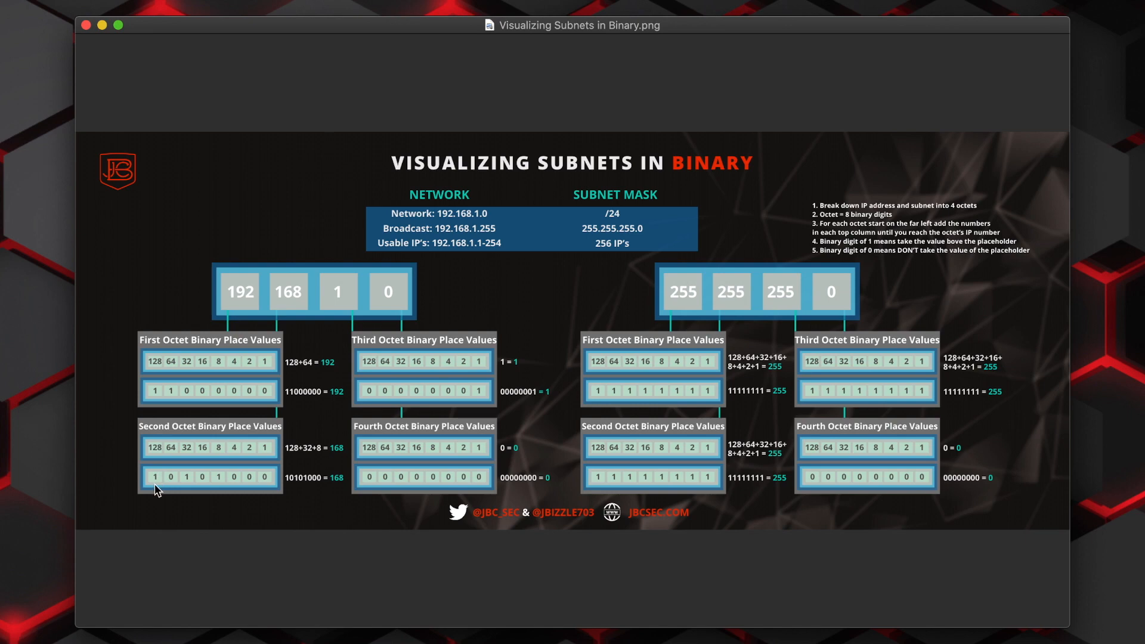
mouse_move(285, 298)
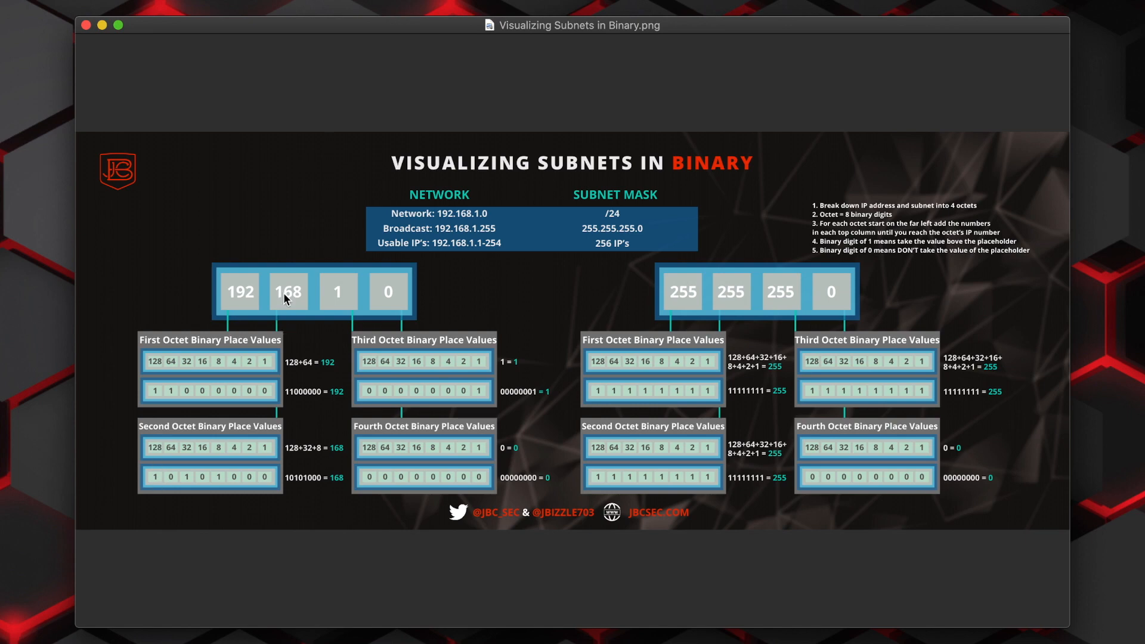
mouse_move(158, 461)
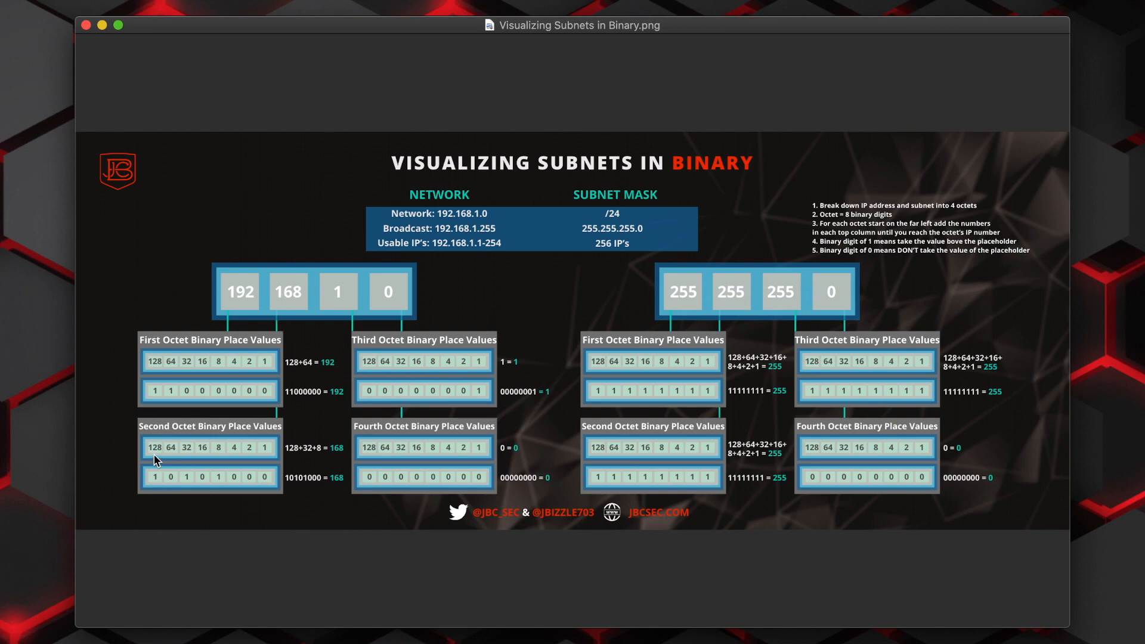
mouse_move(121, 469)
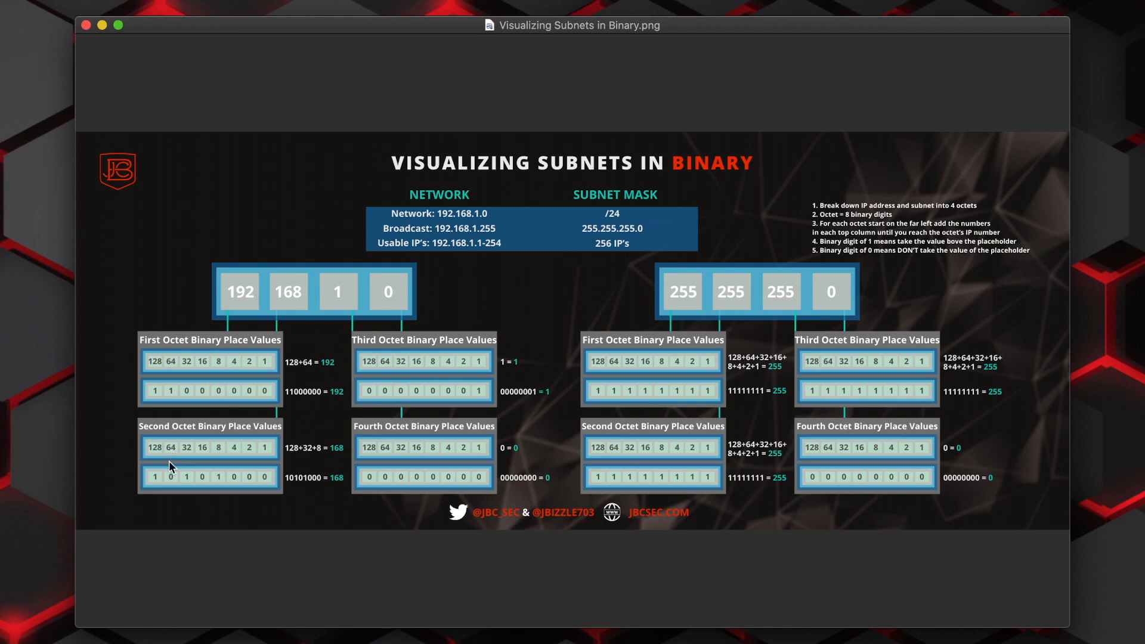
mouse_move(175, 478)
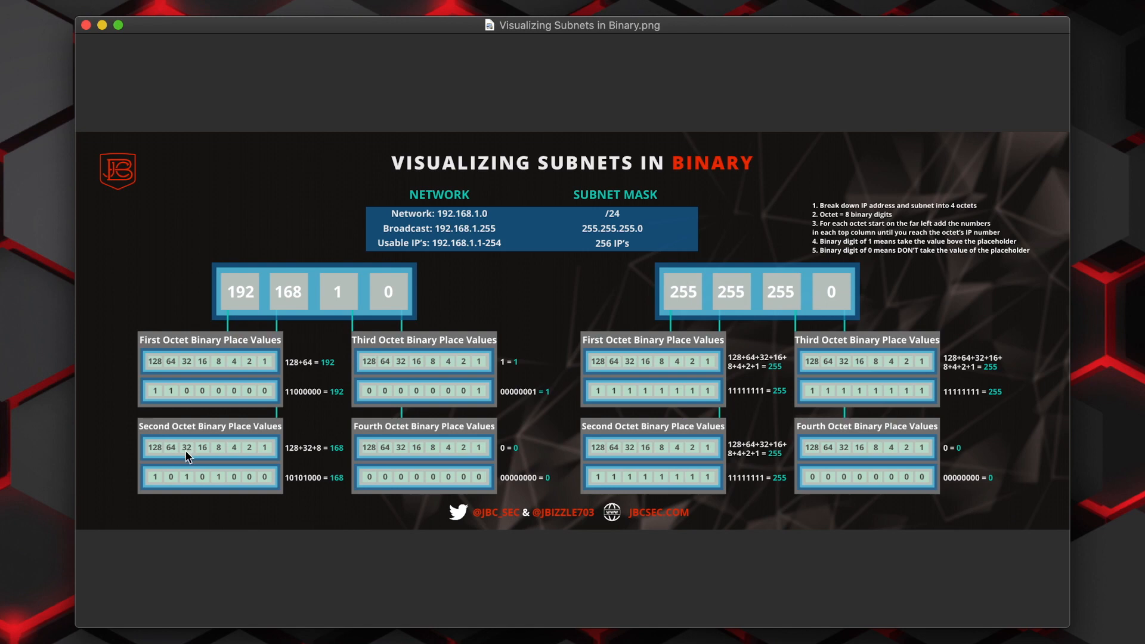
mouse_move(189, 477)
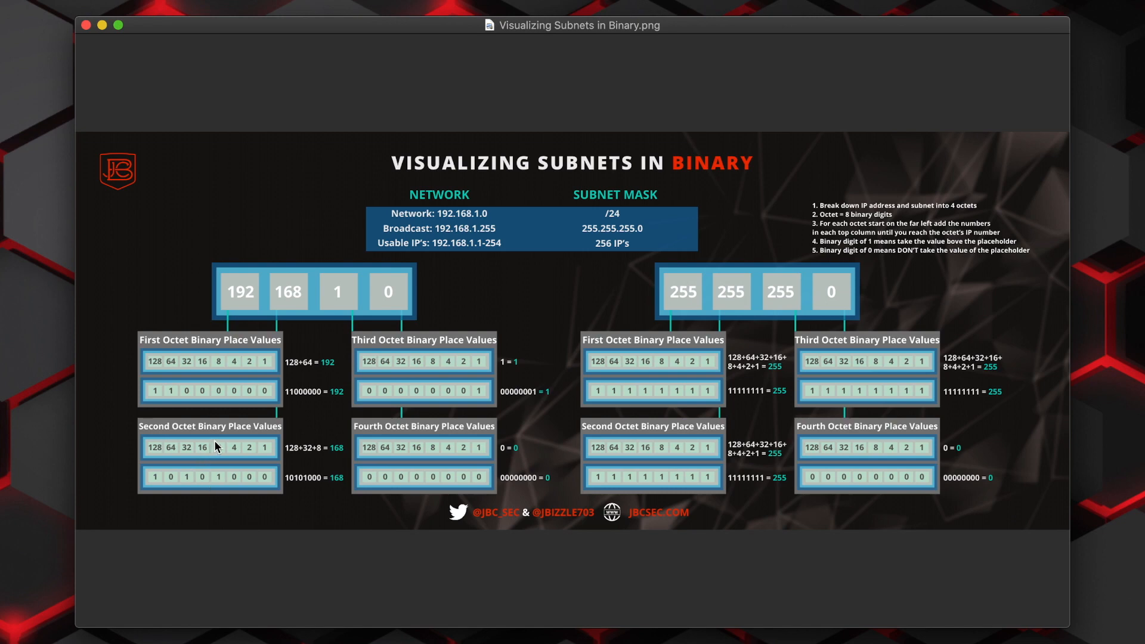
mouse_move(224, 491)
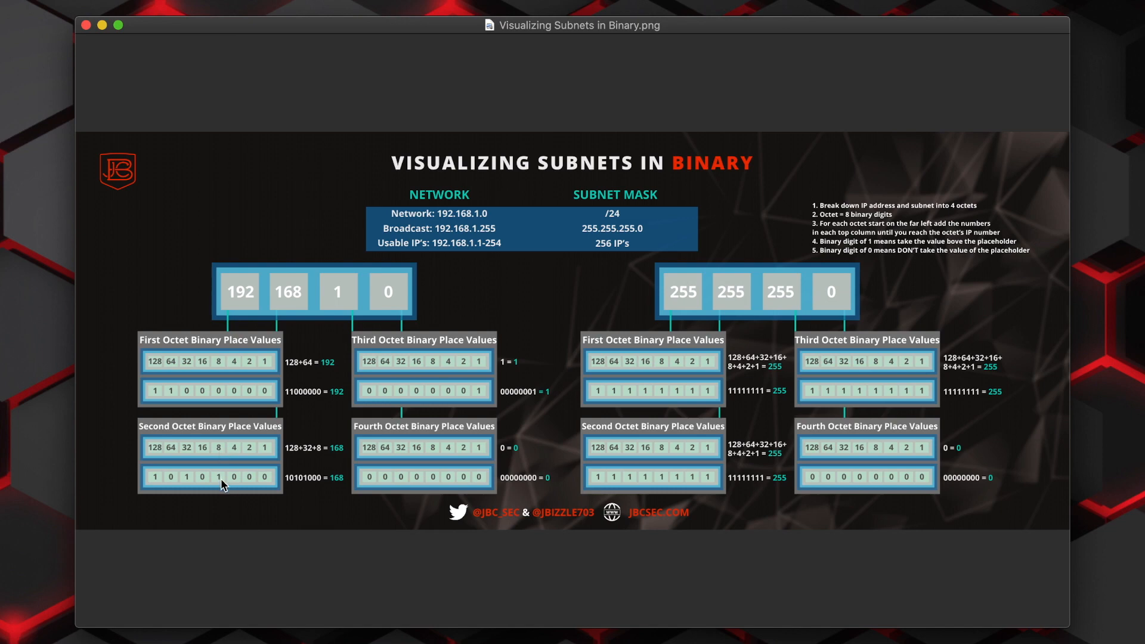
mouse_move(244, 485)
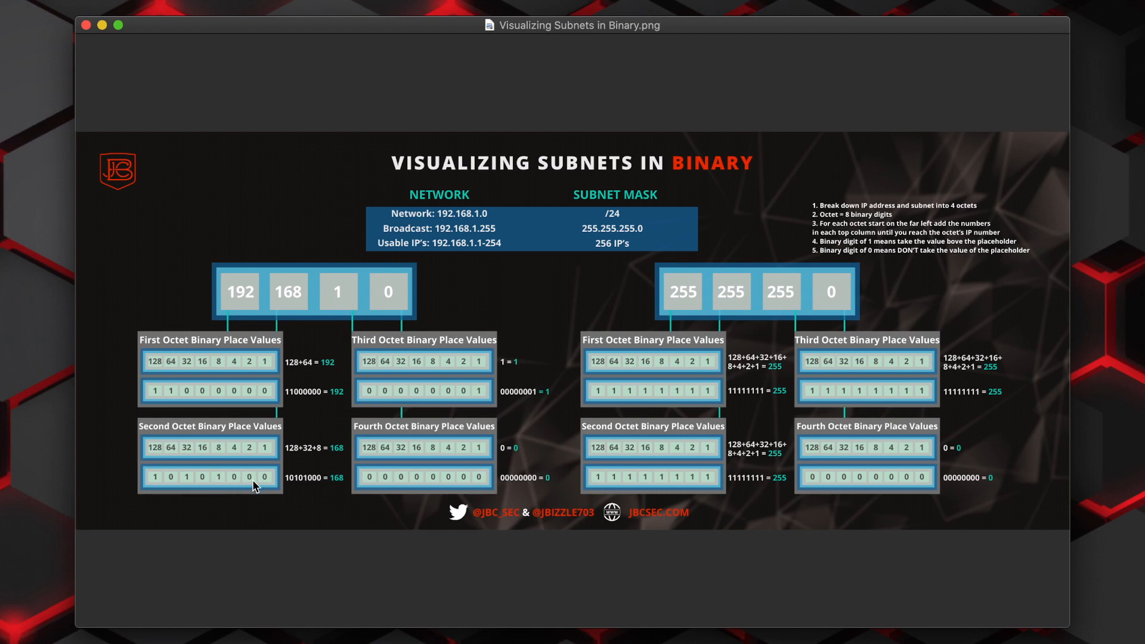
mouse_move(297, 492)
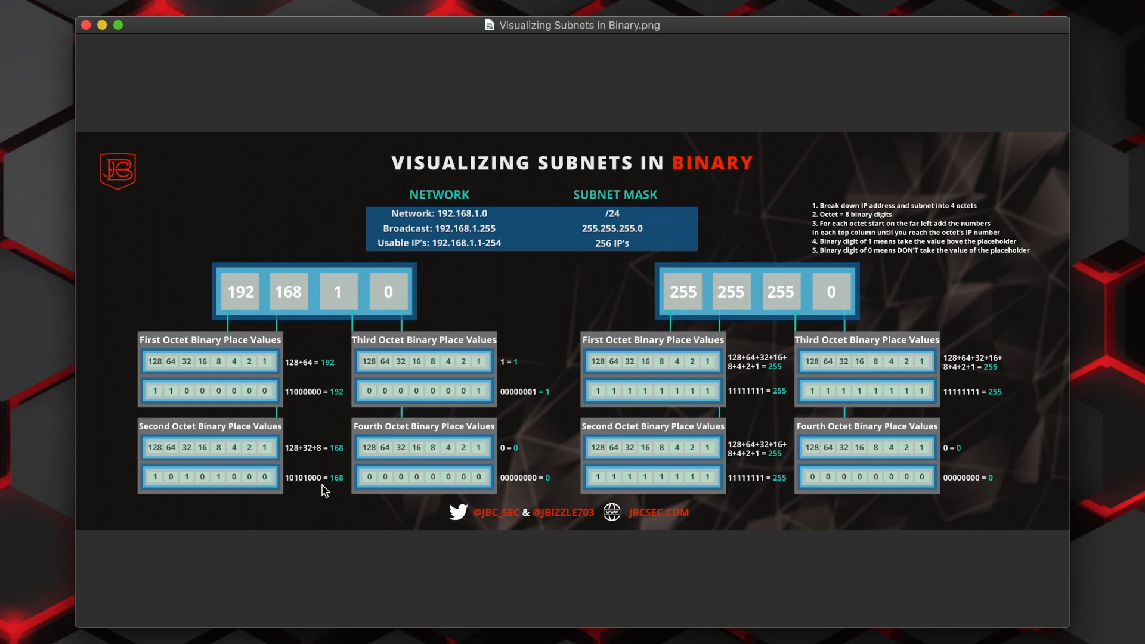
mouse_move(345, 296)
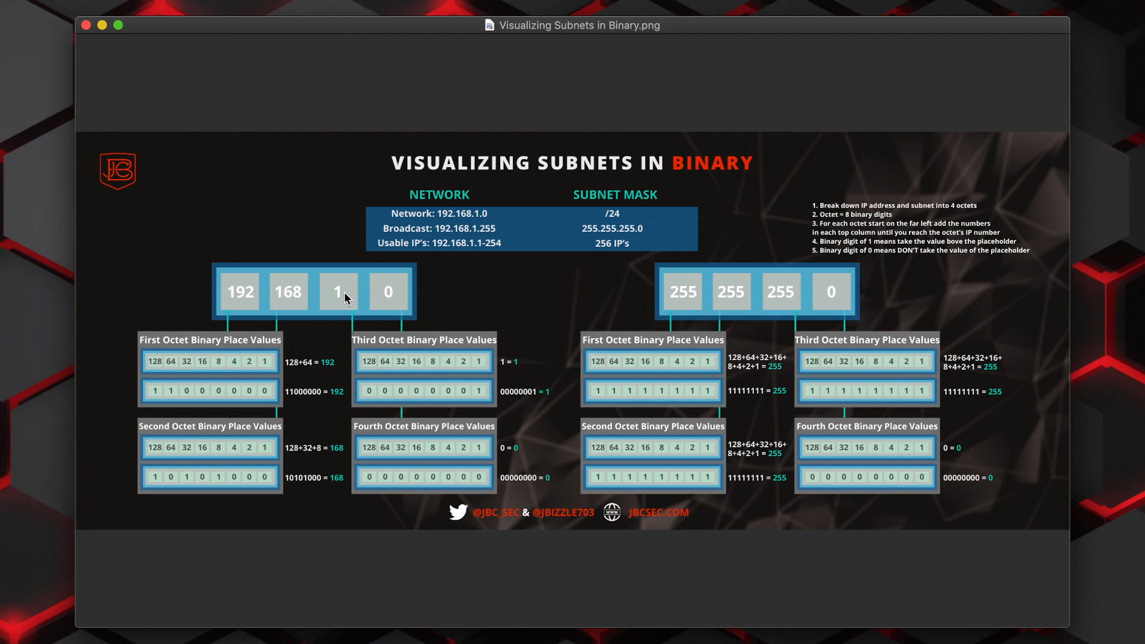
mouse_move(345, 306)
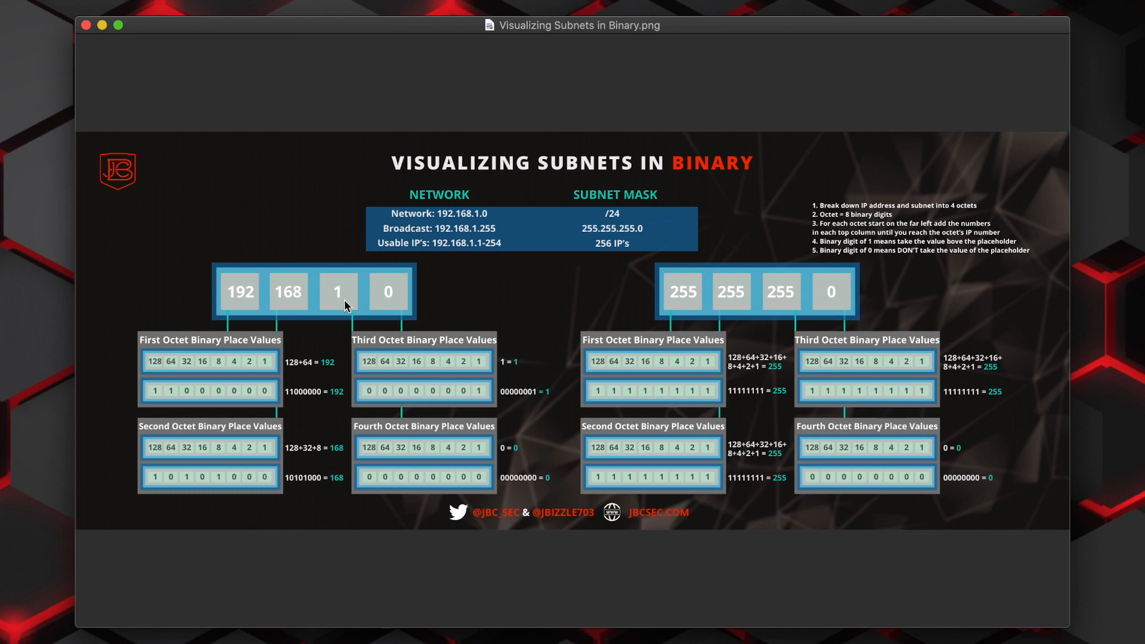
mouse_move(366, 325)
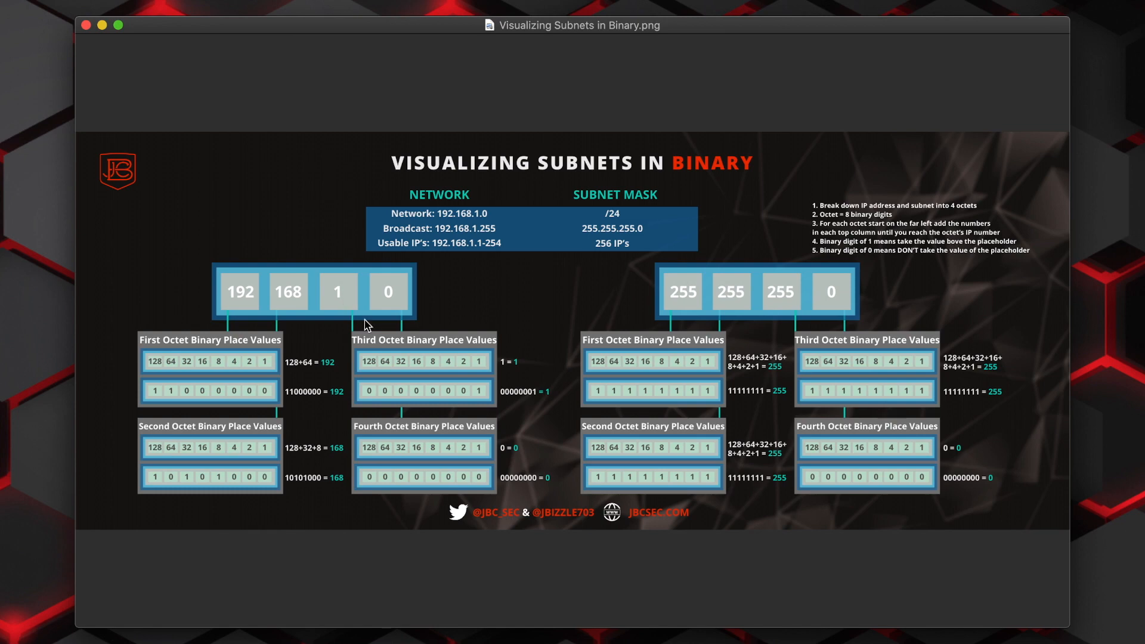
mouse_move(385, 367)
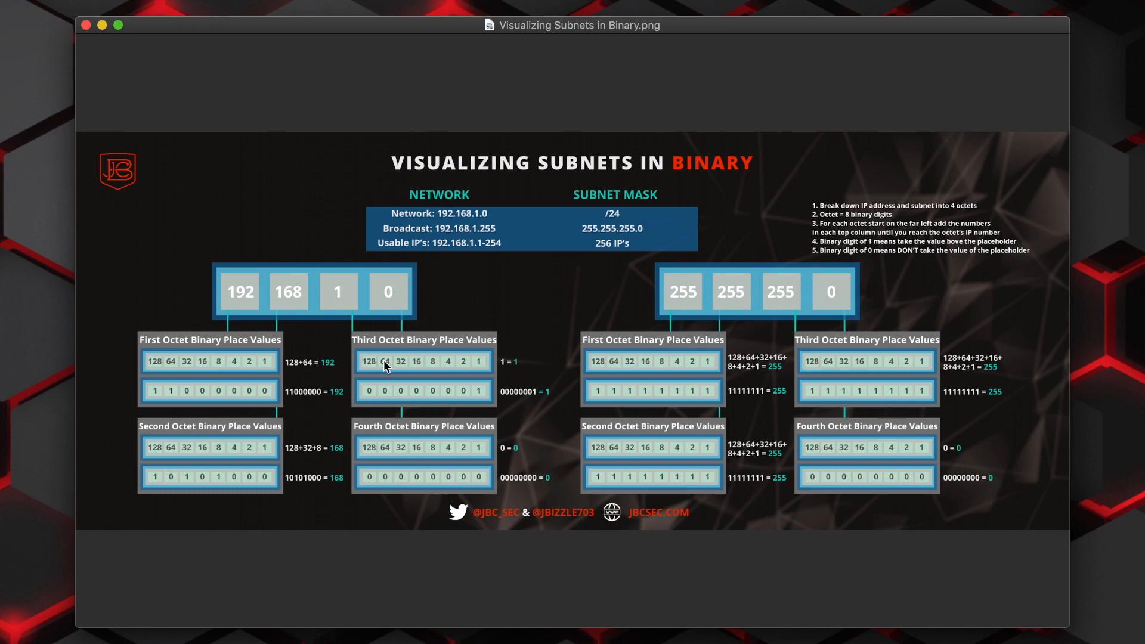
mouse_move(431, 367)
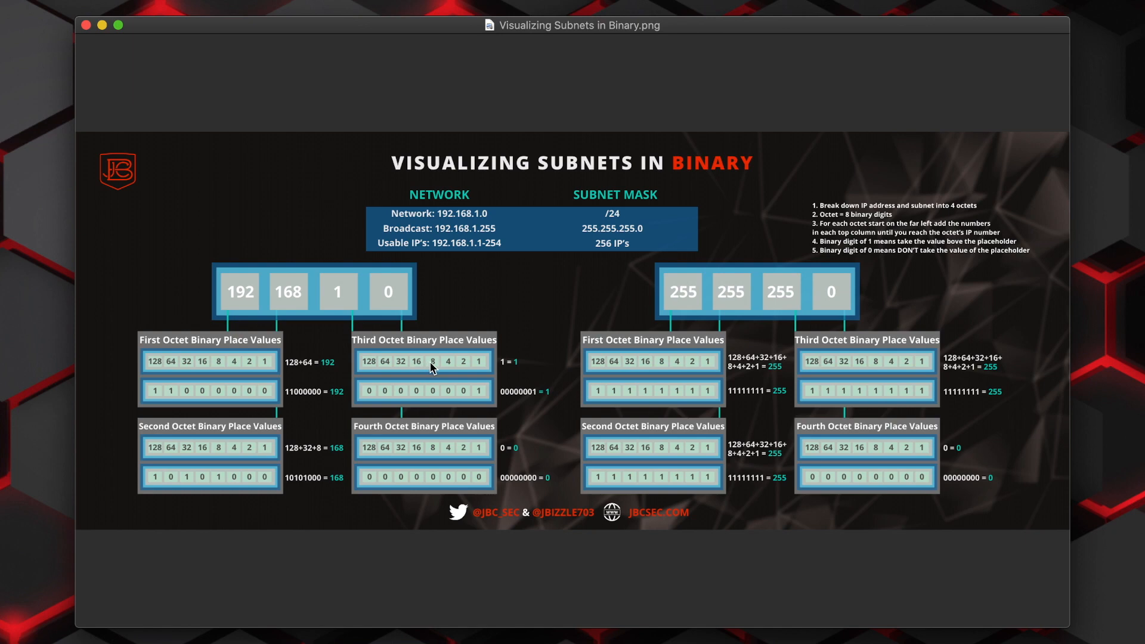
mouse_move(445, 368)
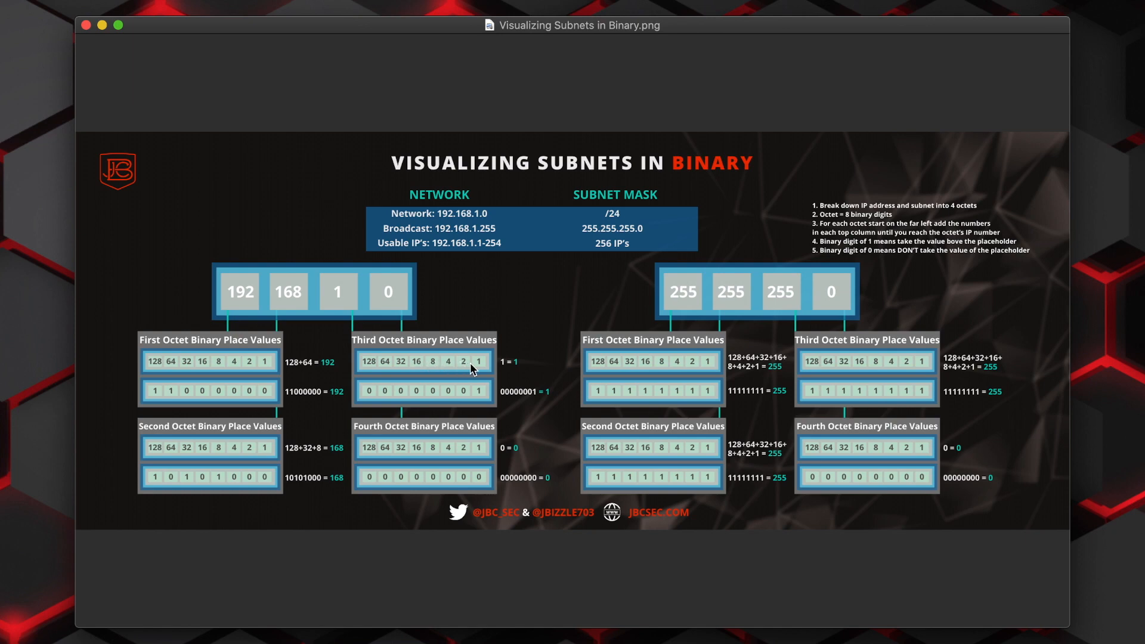
mouse_move(480, 367)
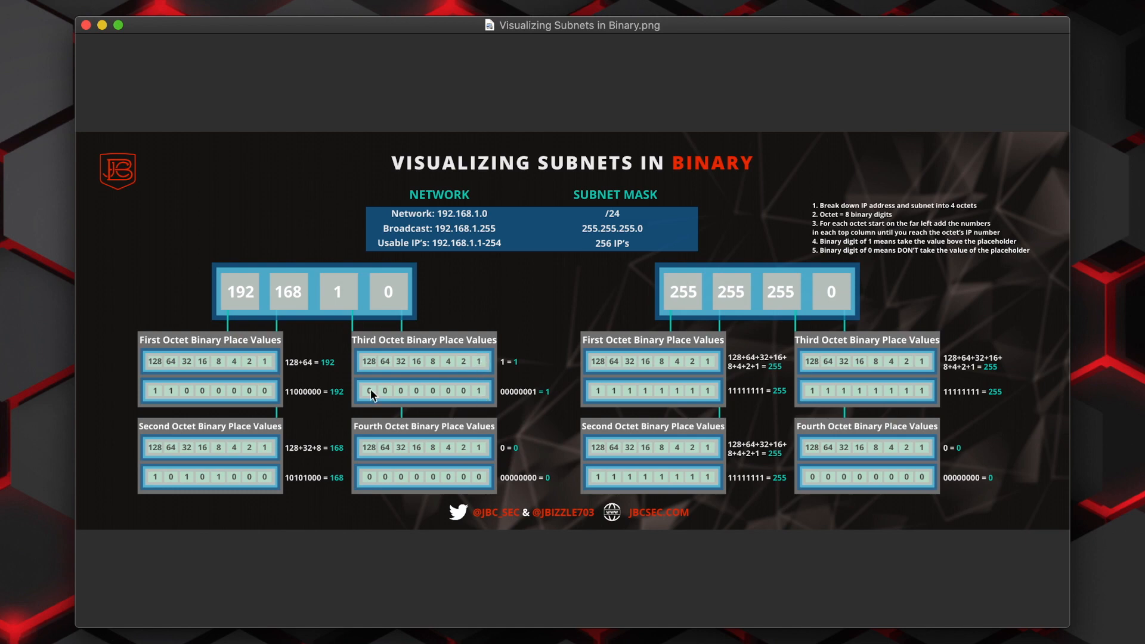
mouse_move(481, 374)
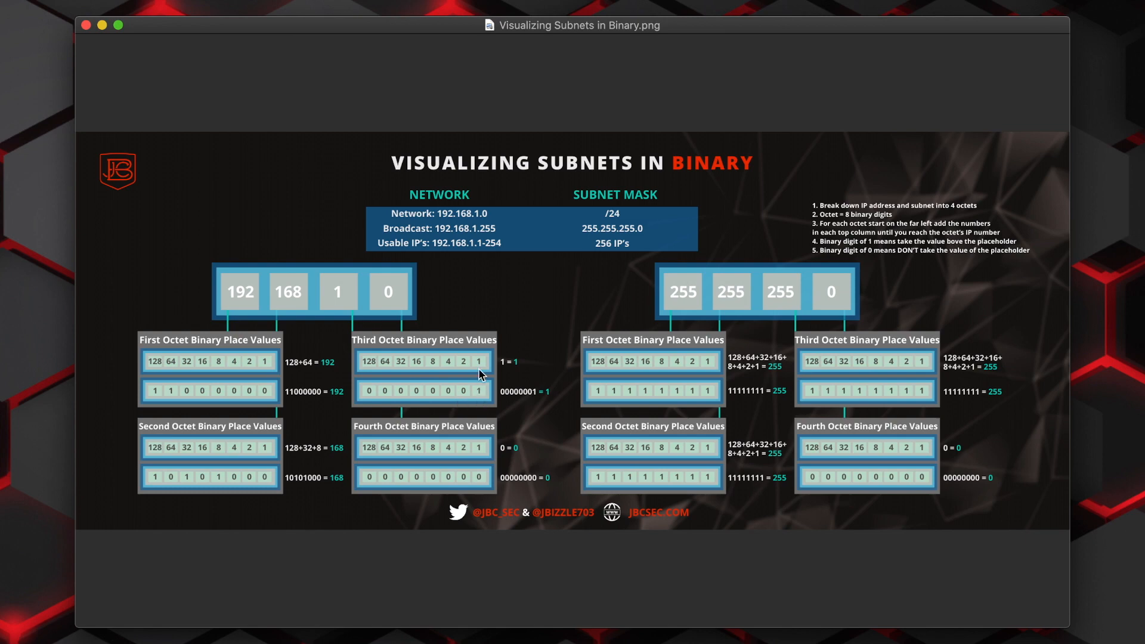
mouse_move(372, 409)
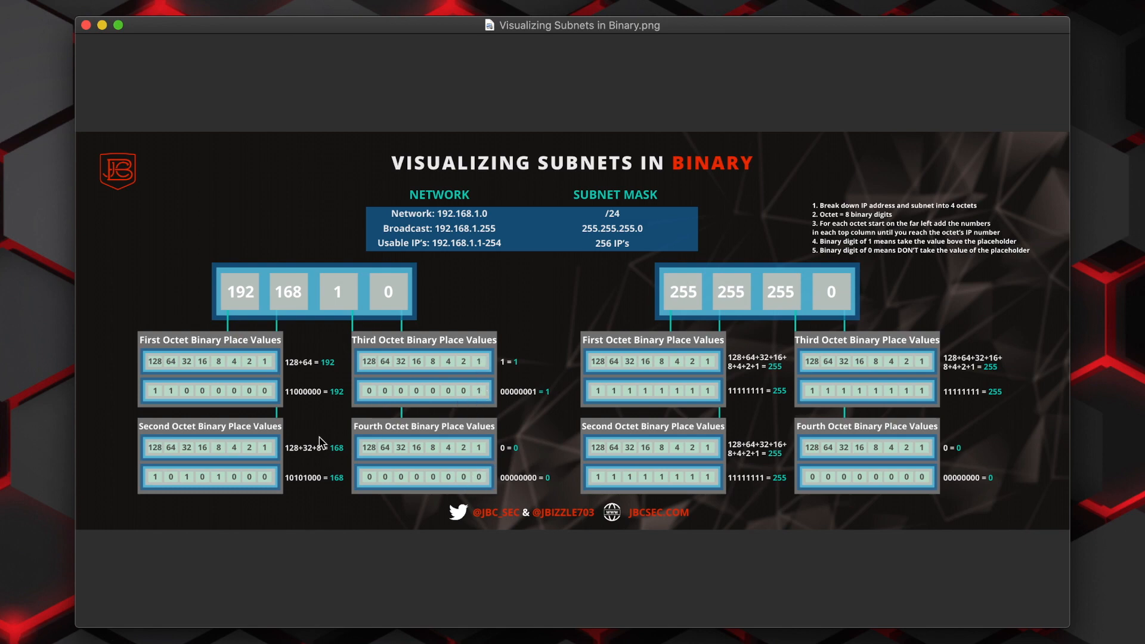
mouse_move(348, 481)
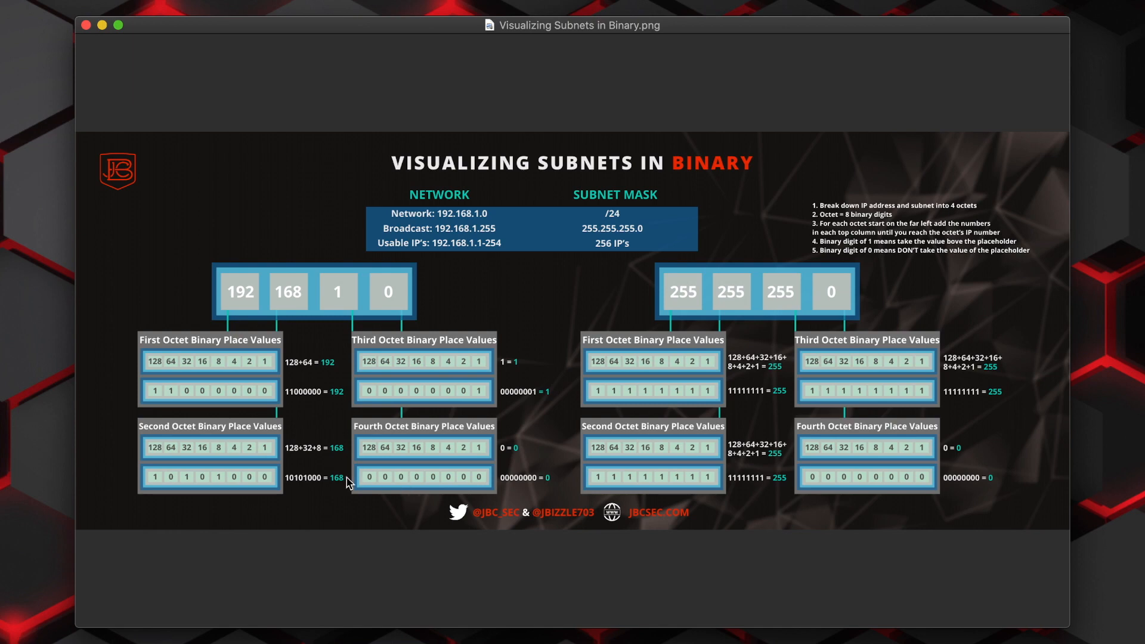
mouse_move(551, 320)
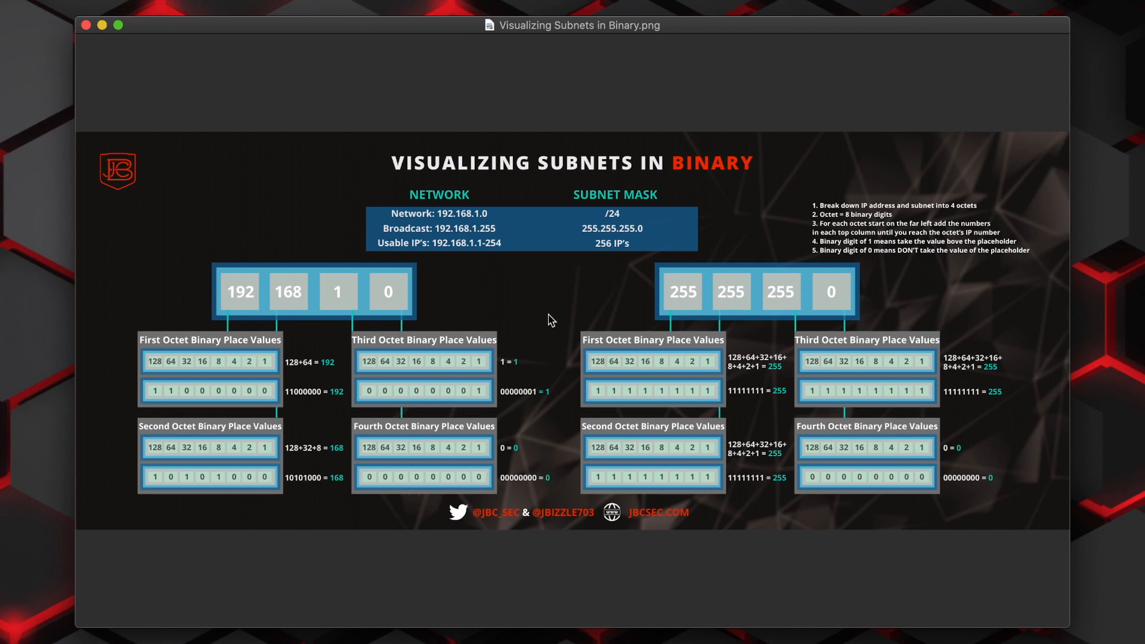
mouse_move(691, 299)
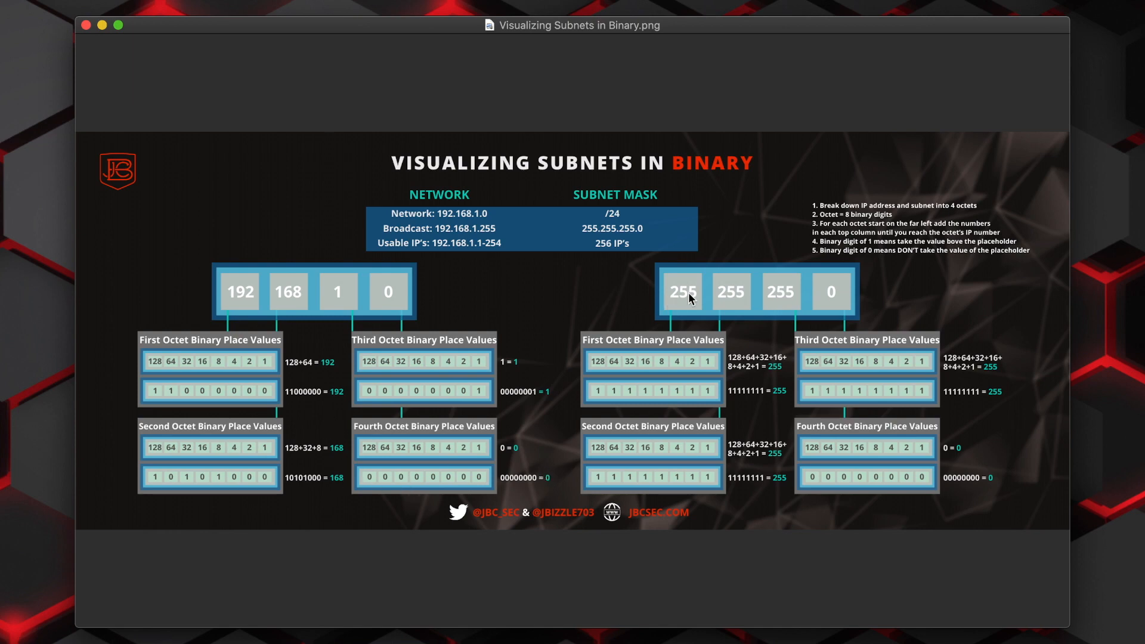
mouse_move(672, 304)
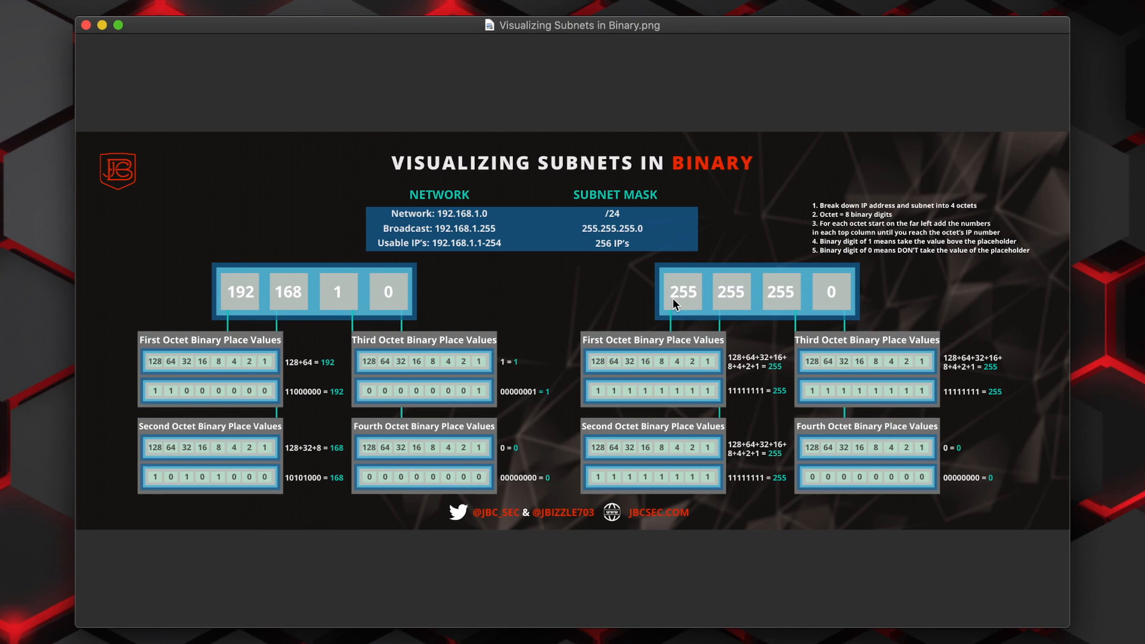
mouse_move(739, 376)
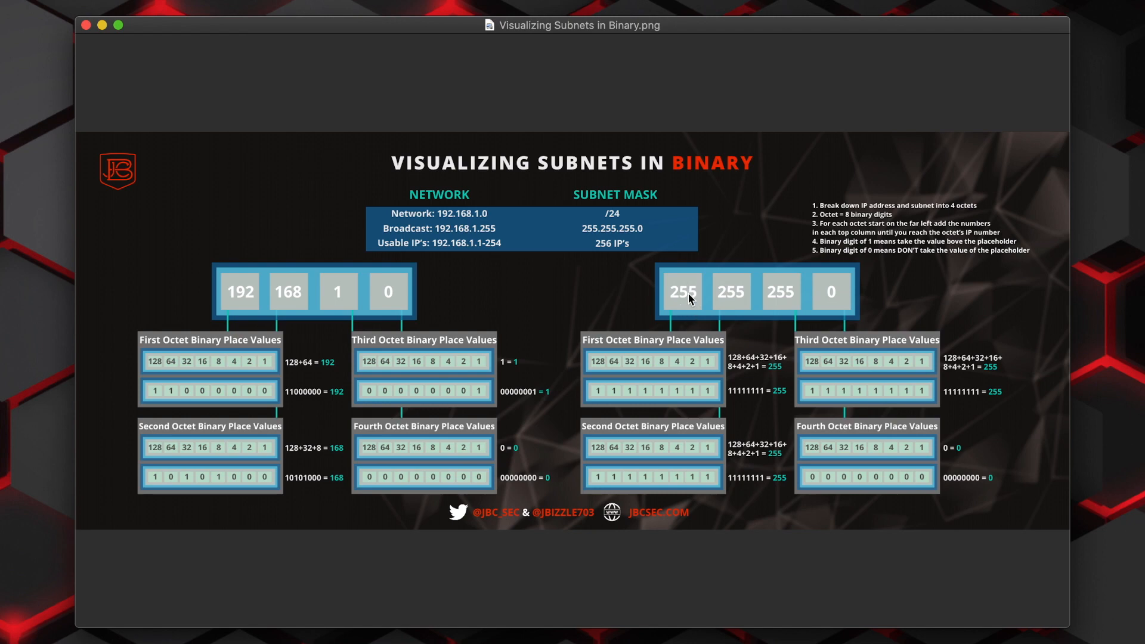
mouse_move(588, 302)
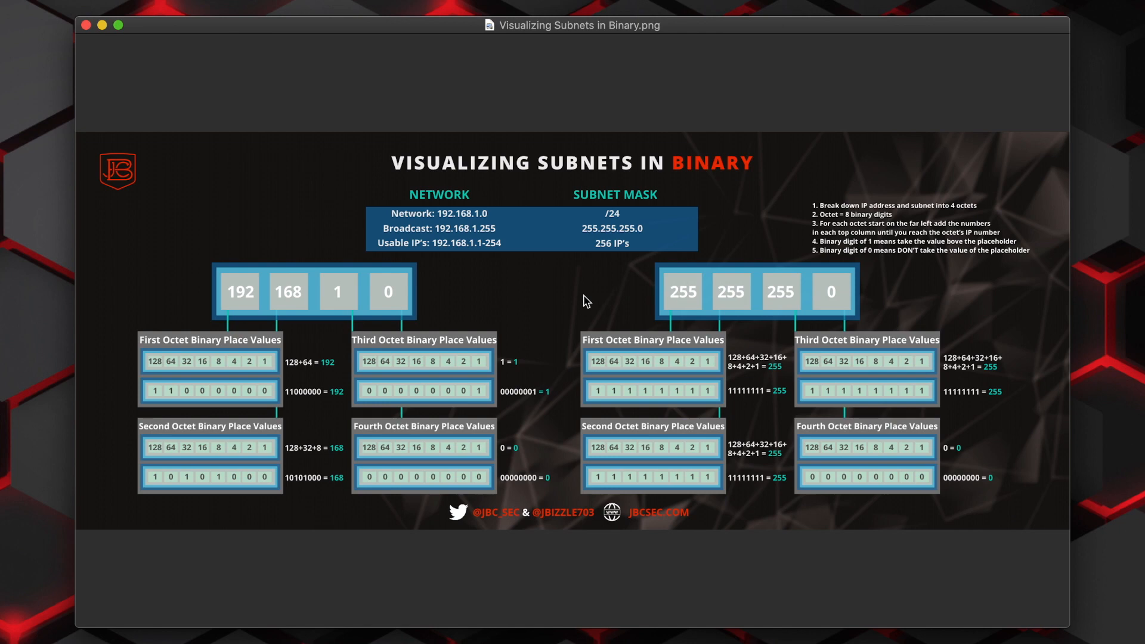
mouse_move(608, 306)
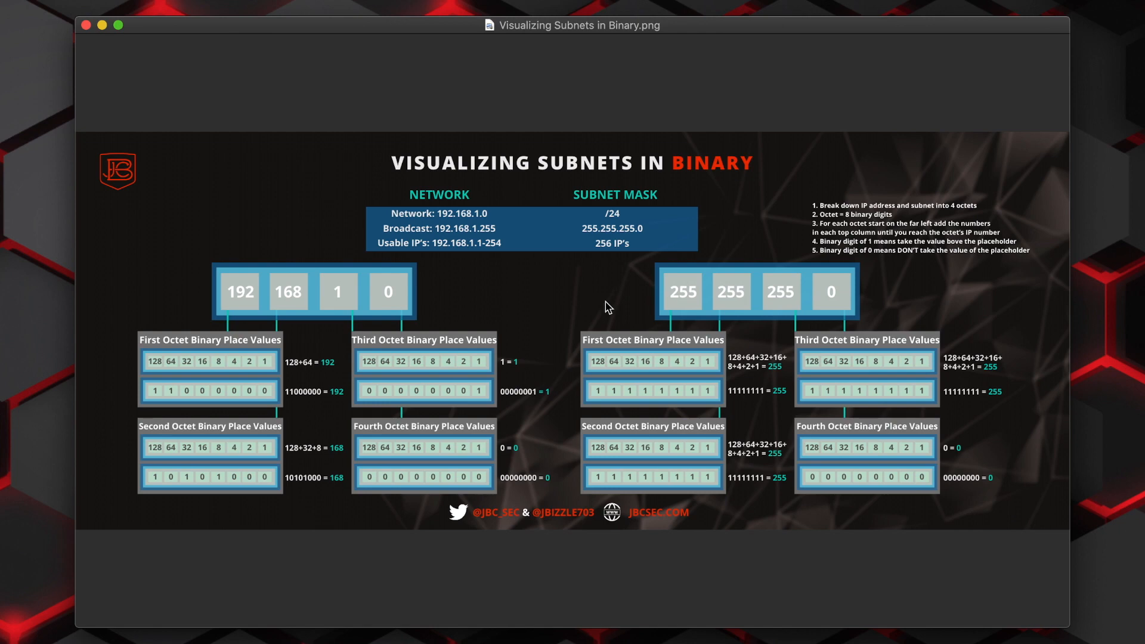
mouse_move(373, 496)
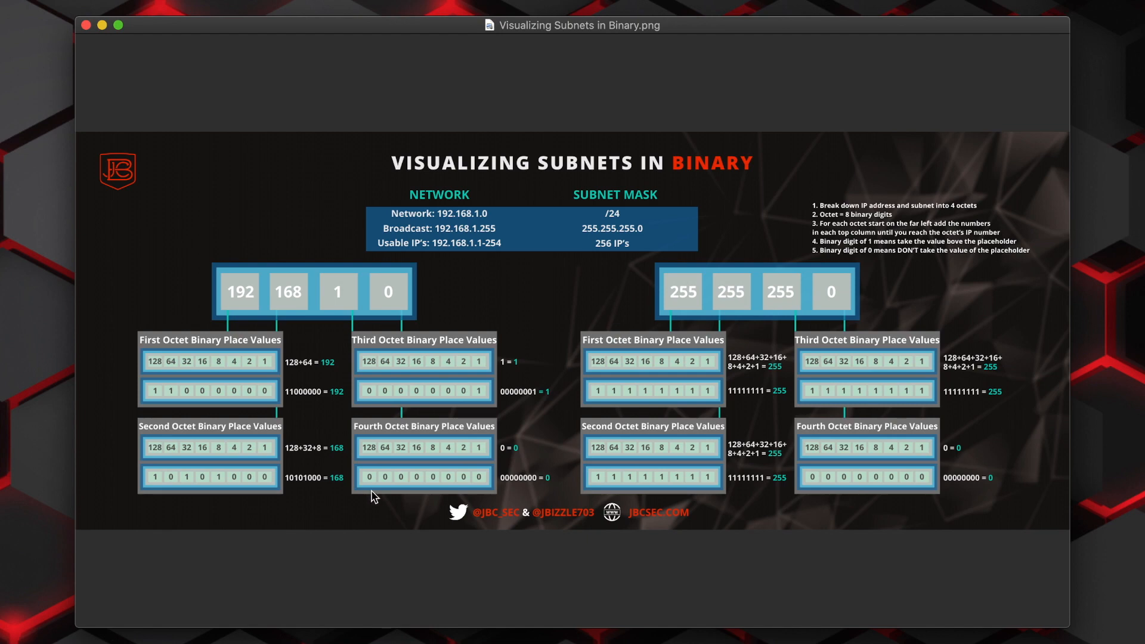
mouse_move(534, 482)
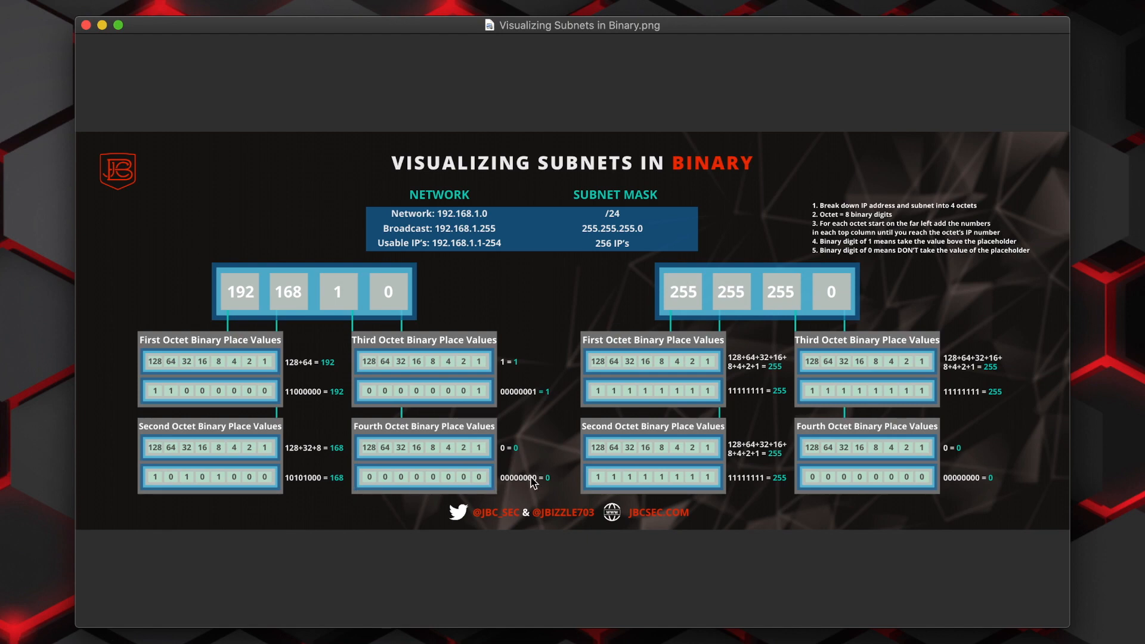
mouse_move(580, 364)
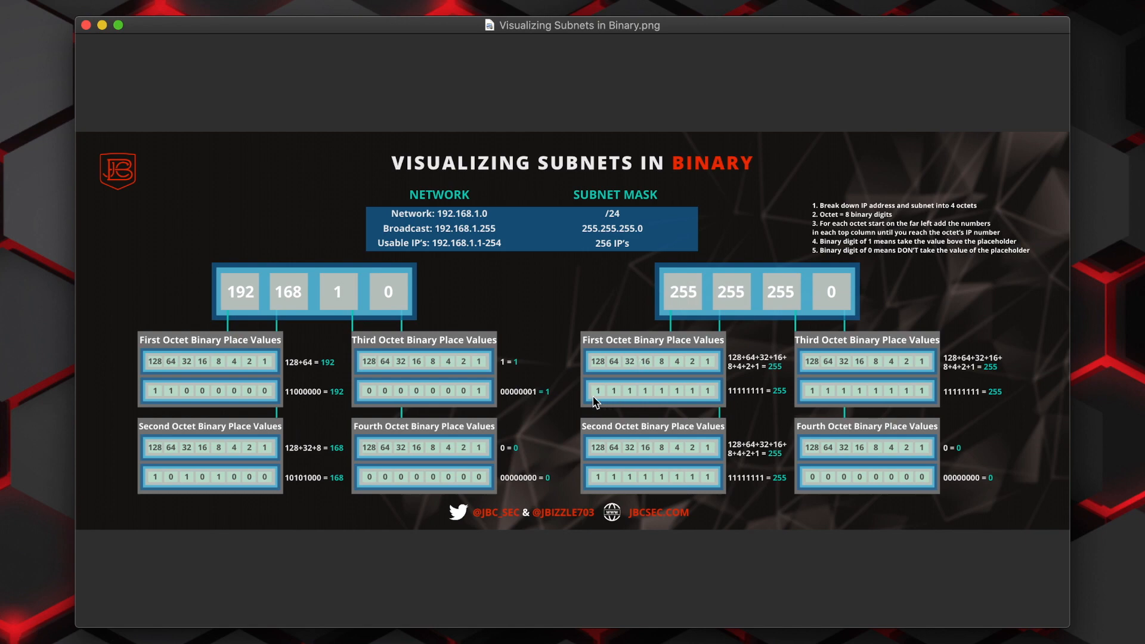
mouse_move(717, 401)
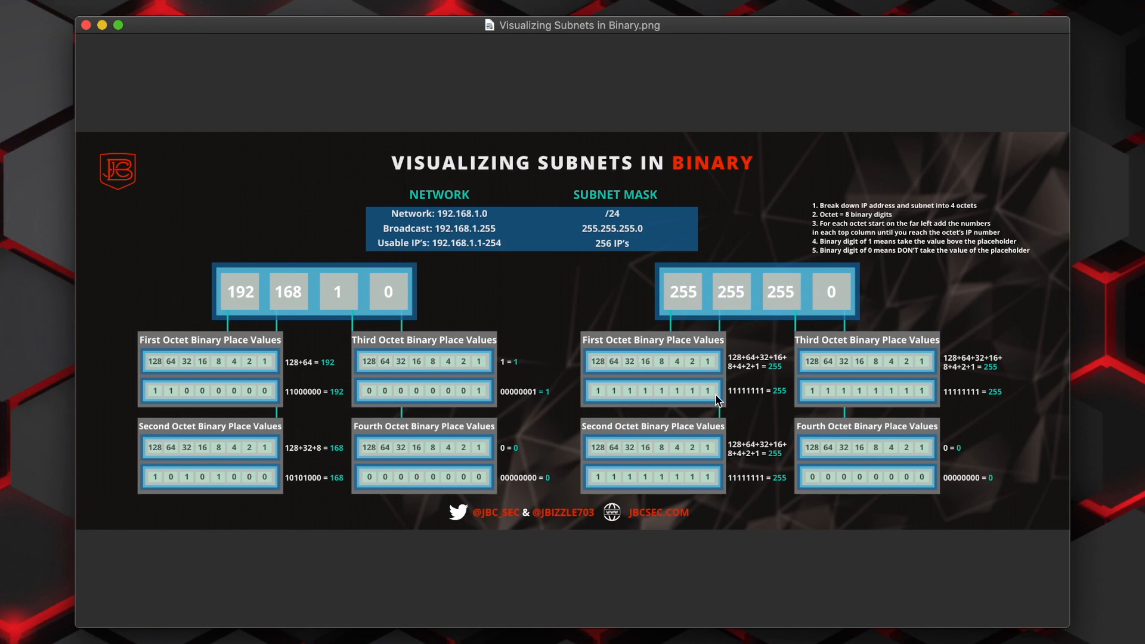
mouse_move(709, 351)
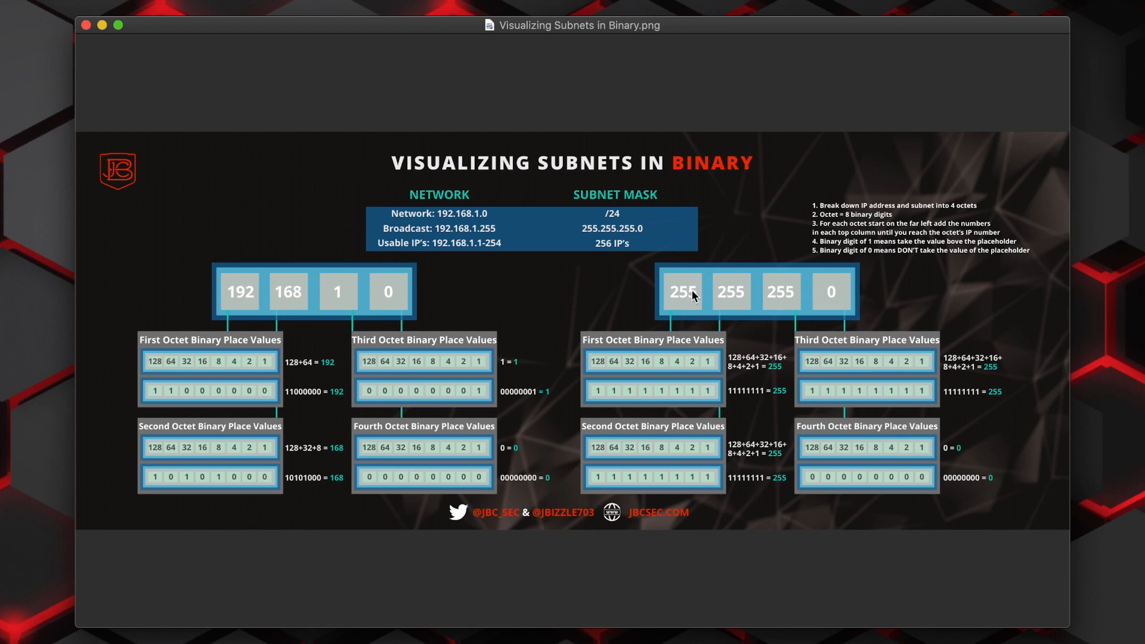
mouse_move(783, 304)
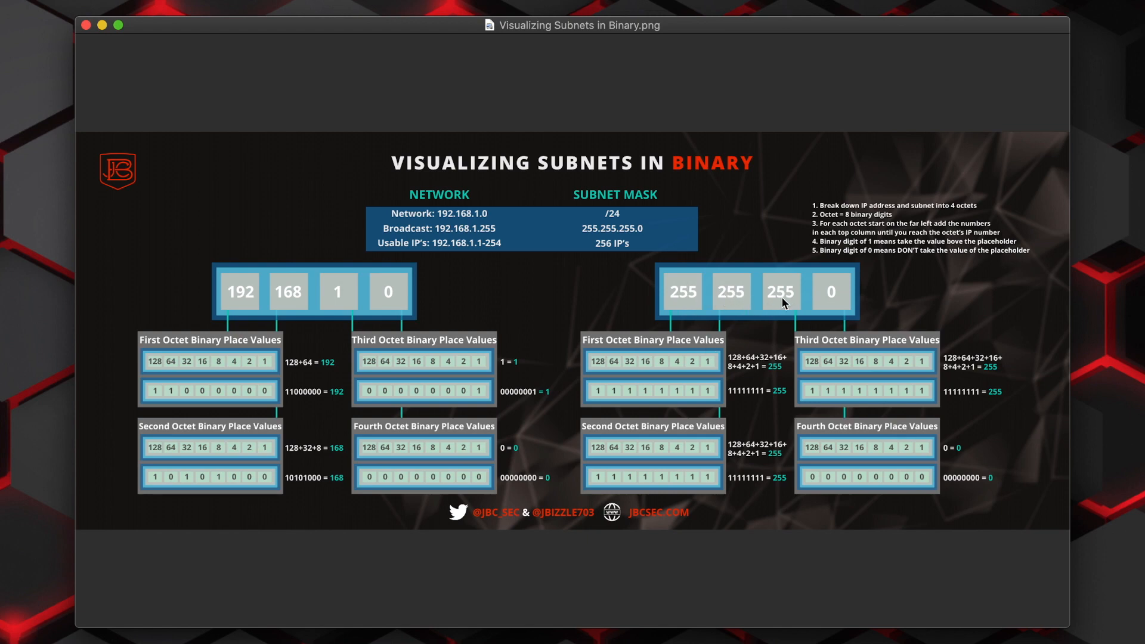
mouse_move(841, 305)
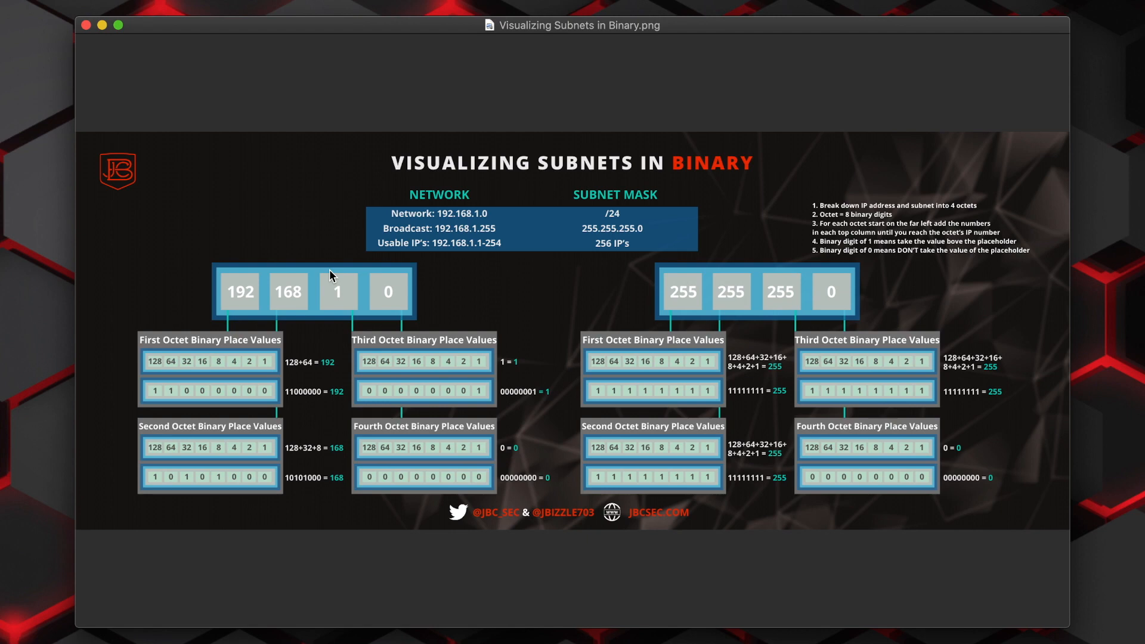
mouse_move(348, 265)
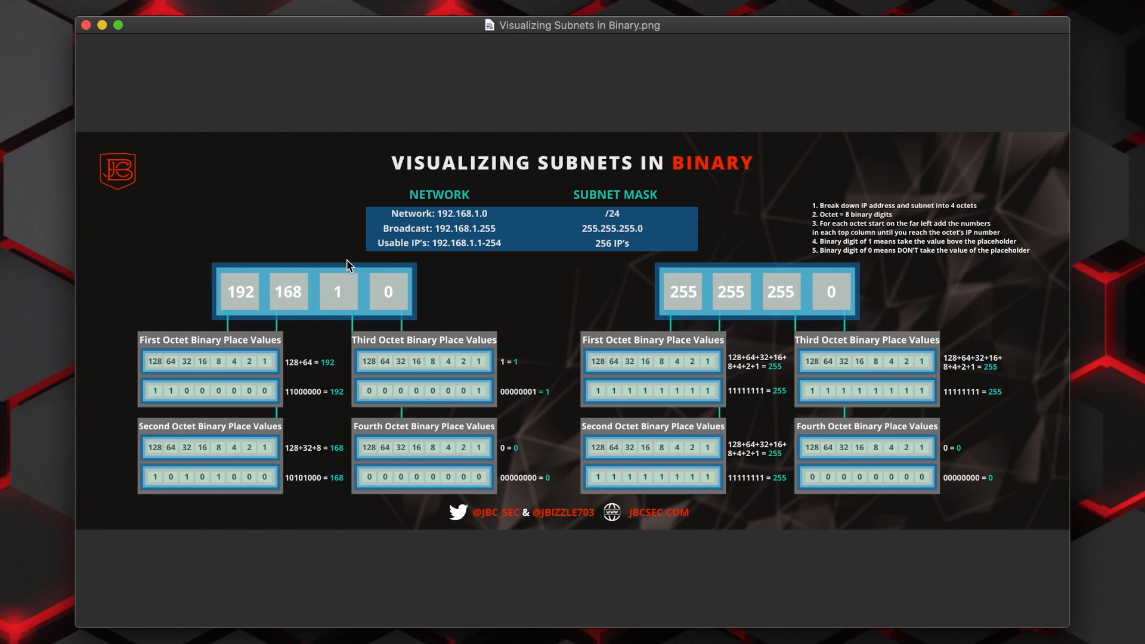
mouse_move(35, 262)
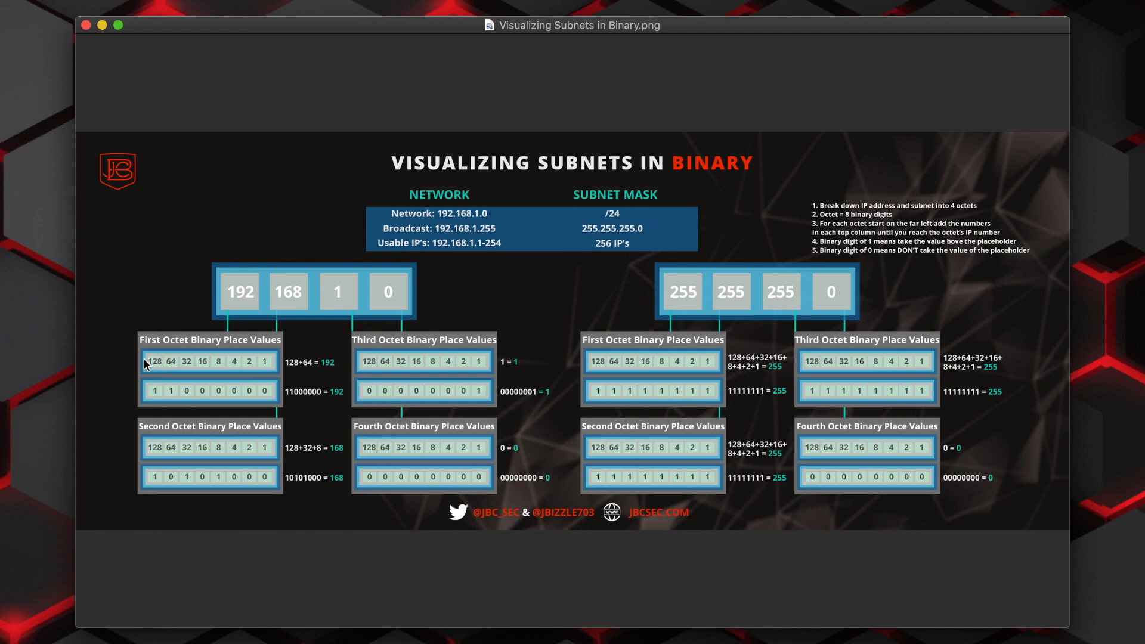
mouse_move(153, 367)
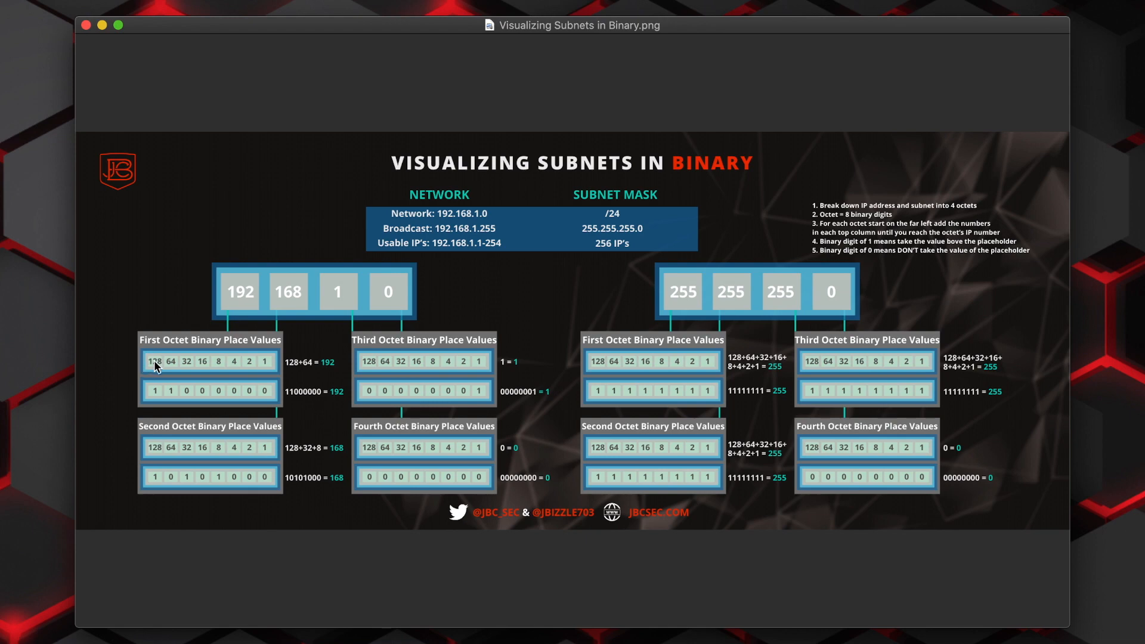
mouse_move(134, 367)
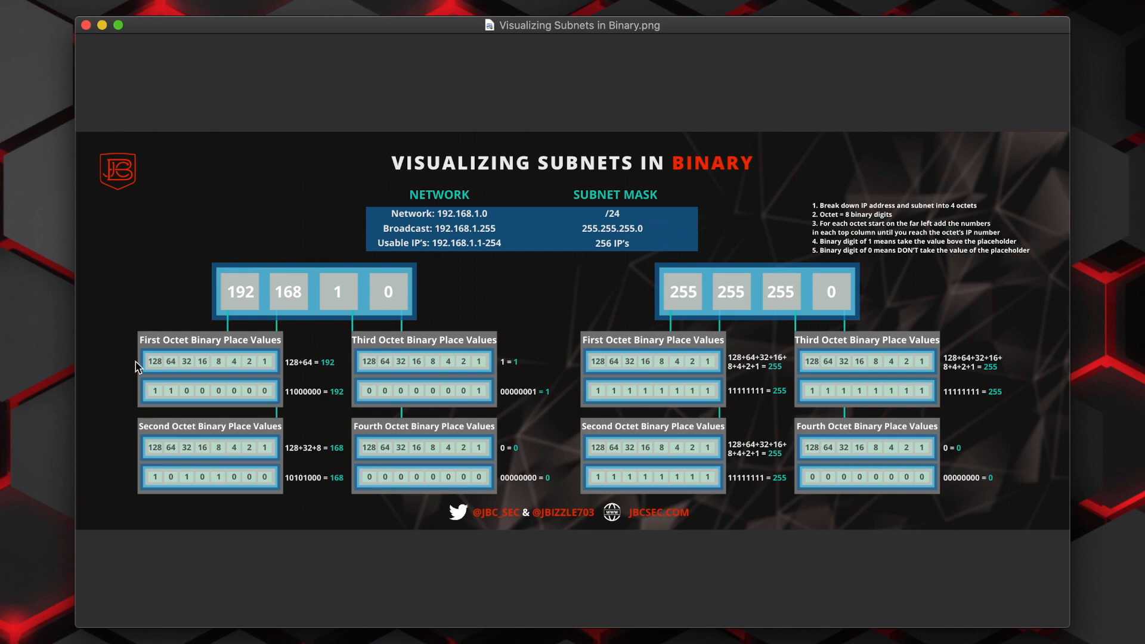
mouse_move(113, 368)
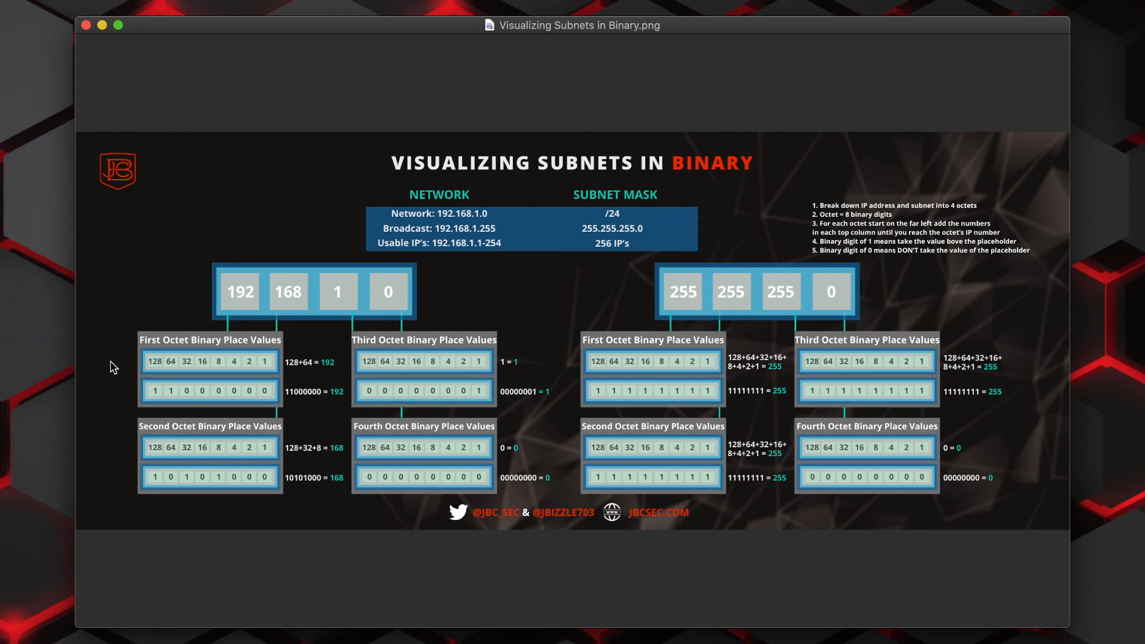
mouse_move(99, 369)
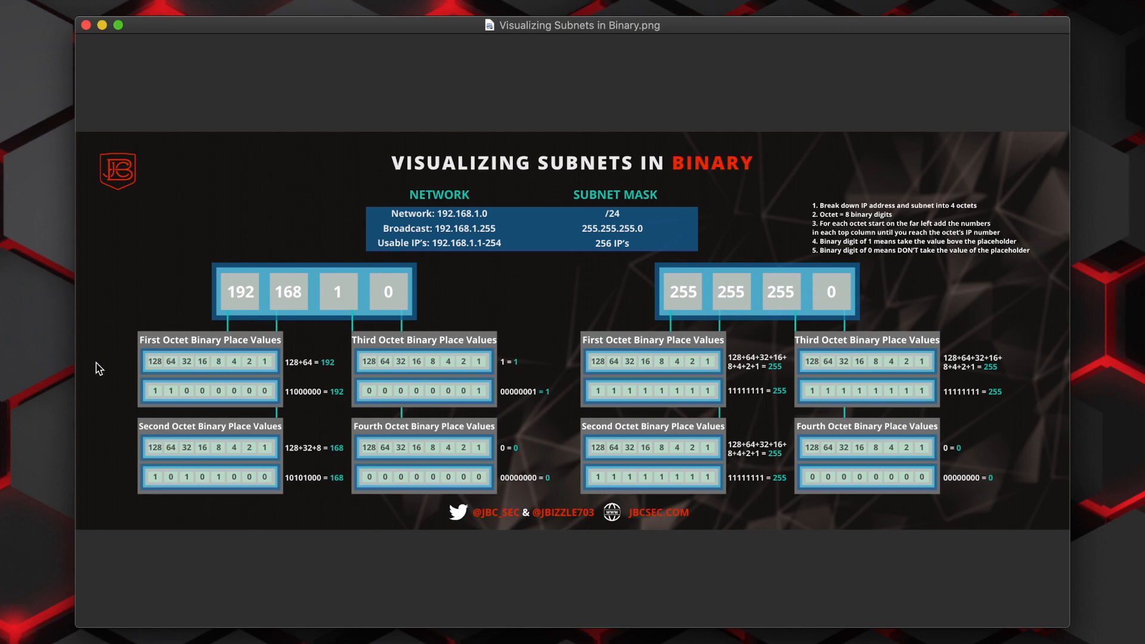
mouse_move(60, 352)
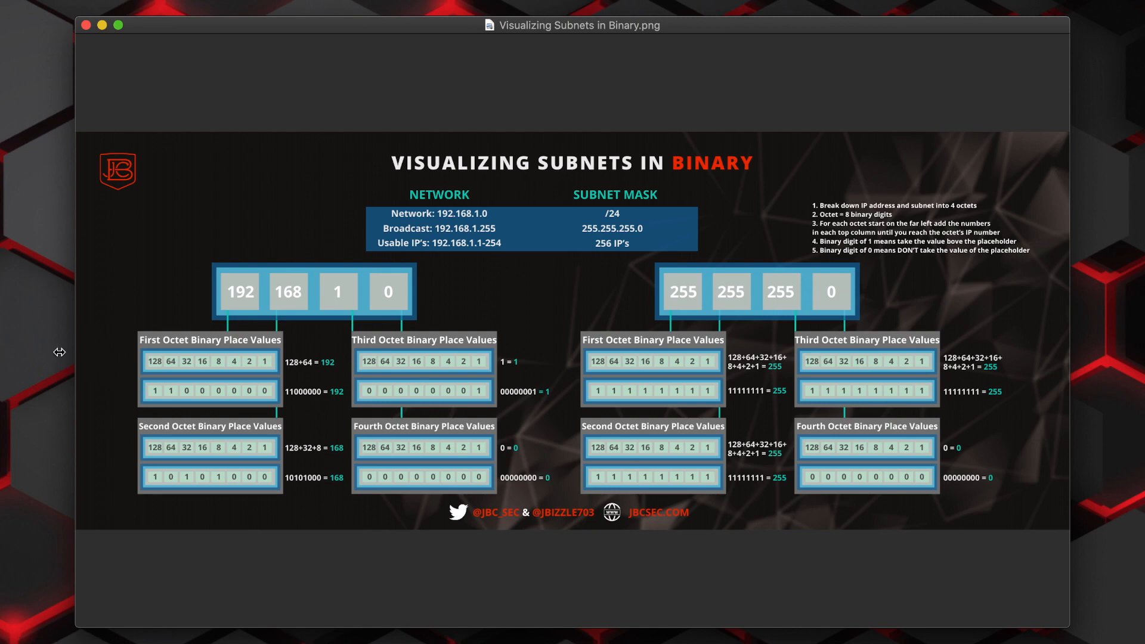
mouse_move(196, 287)
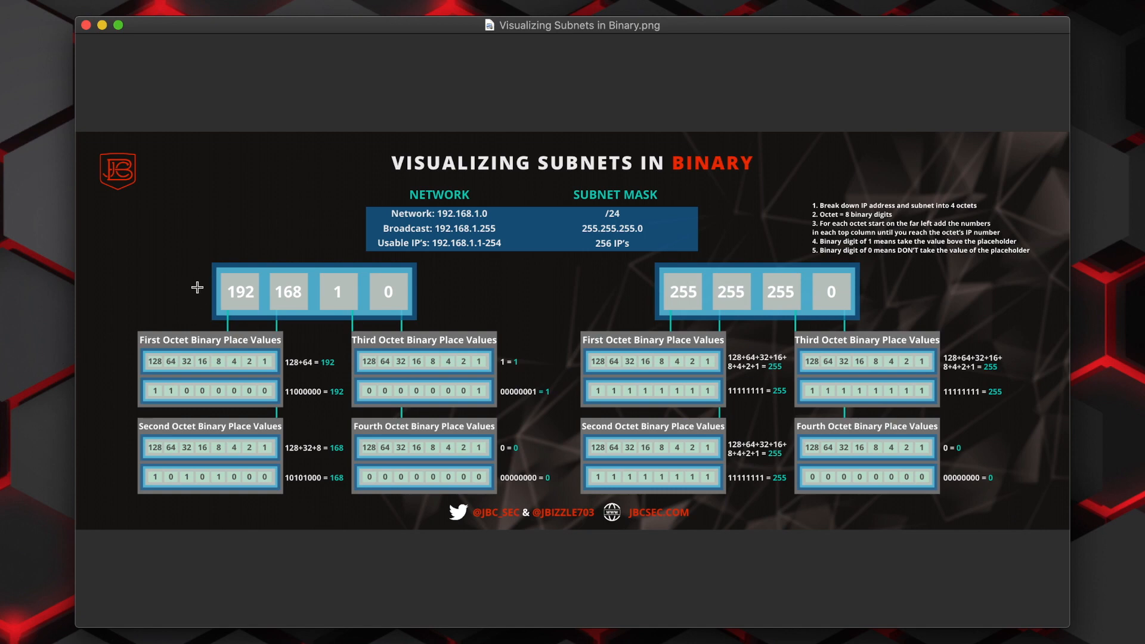